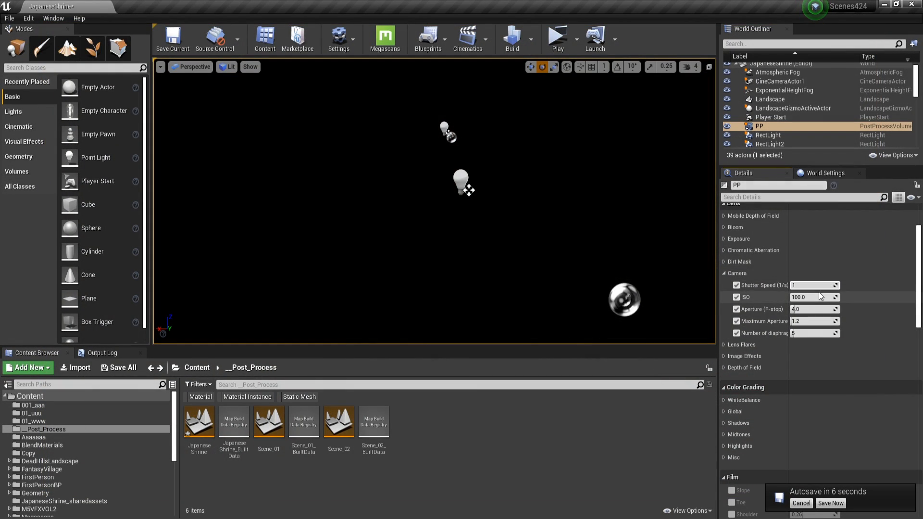
Enter a camera ISO of 2500 so the forest stairway renders properly exposed
{"action": "type", "text": "2500"}
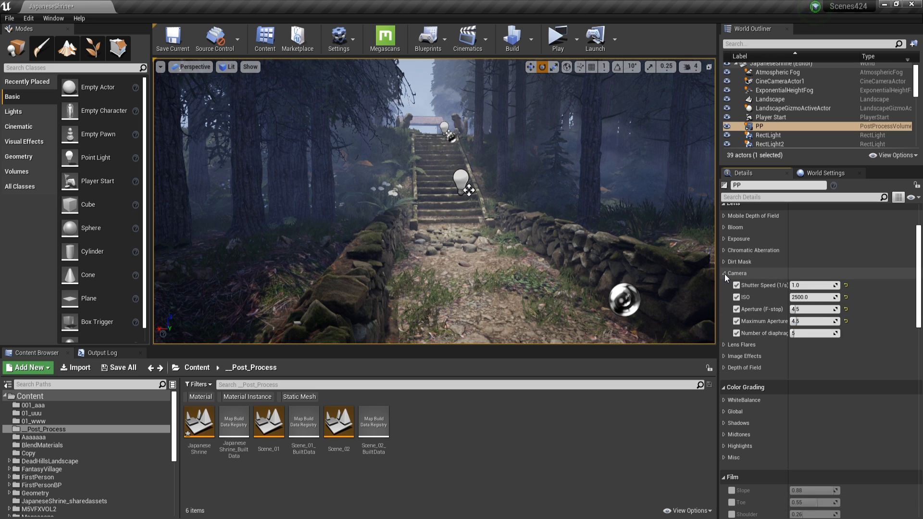
{"action": "left_click", "coordinate": [723, 273]}
{"action": "type", "text": "post"}
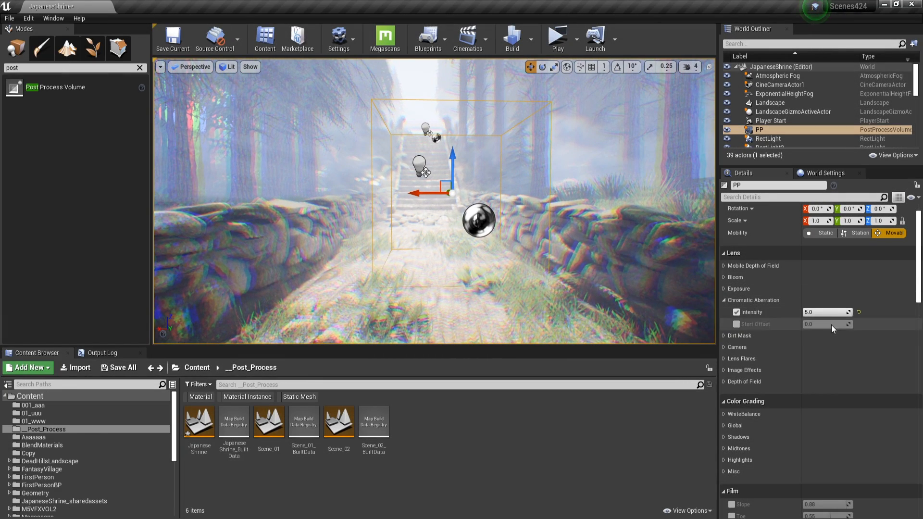
Set chromatic aberration intensity to 1.3 and enable its start offset override (0.7)
{"action": "type", "text": "0.0"}
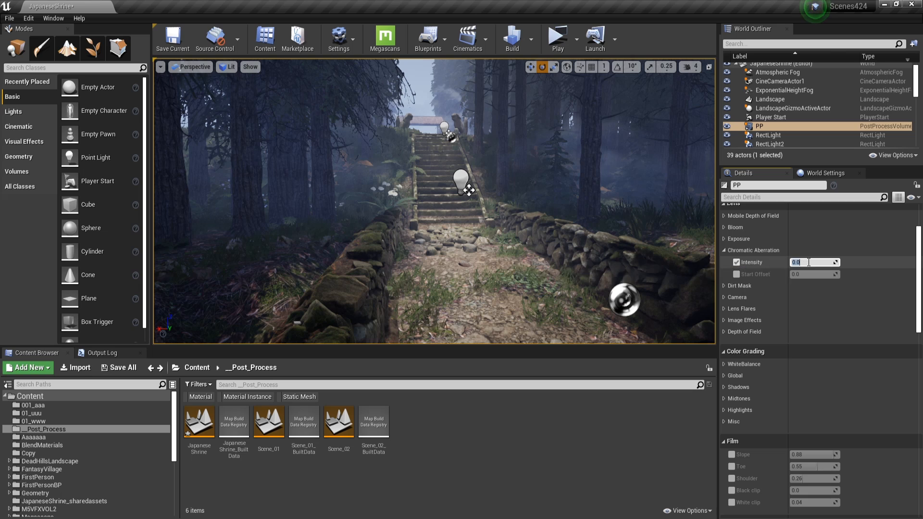
{"action": "type", "text": "1.3"}
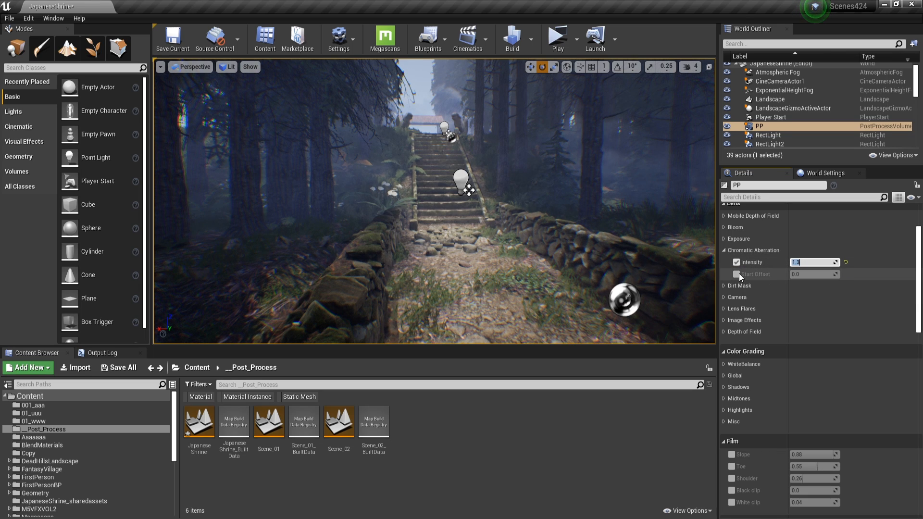
{"action": "left_click", "coordinate": [736, 274]}
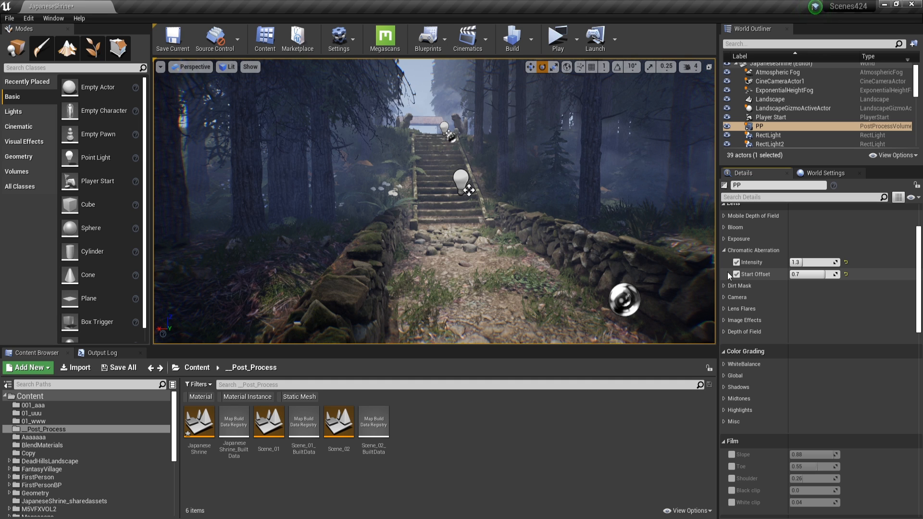
{"action": "left_click", "coordinate": [724, 296]}
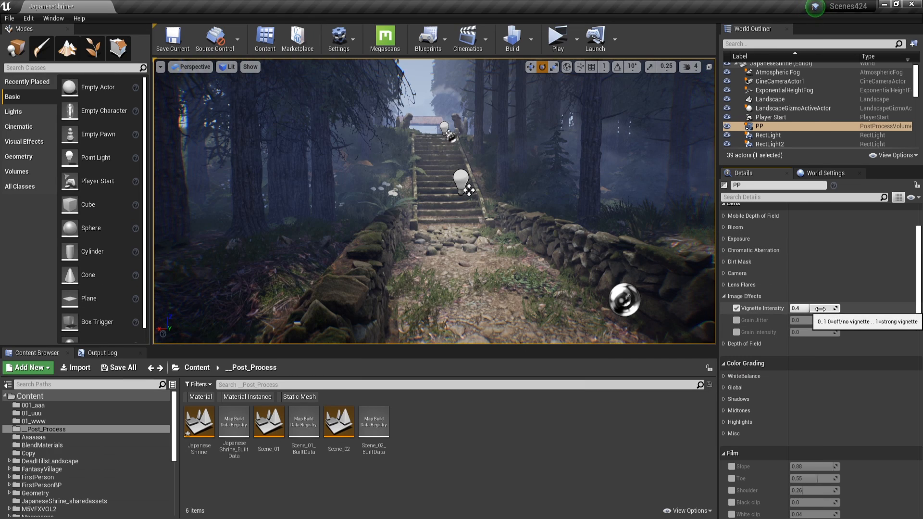
Set the vignette intensity and enable grain jitter for light film grain of 0.2
{"action": "type", "text": "0"}
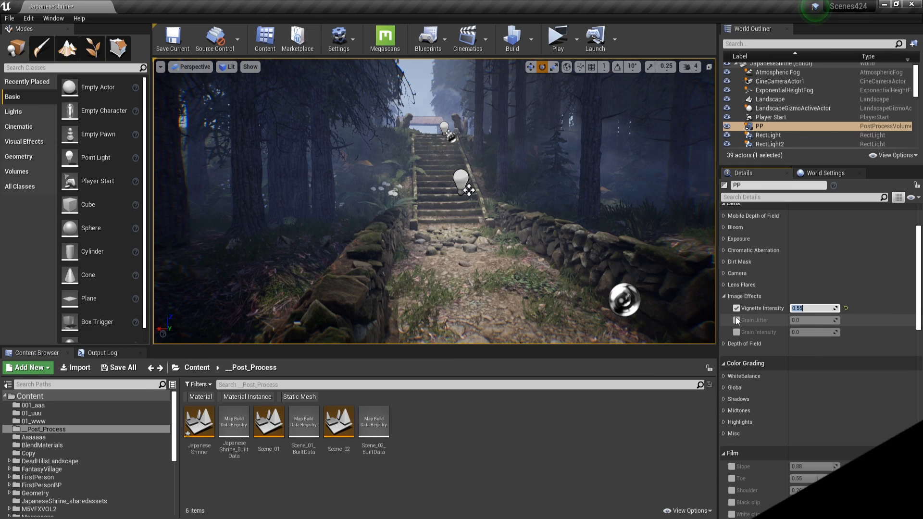
{"action": "left_click", "coordinate": [736, 320]}
{"action": "type", "text": "0.2"}
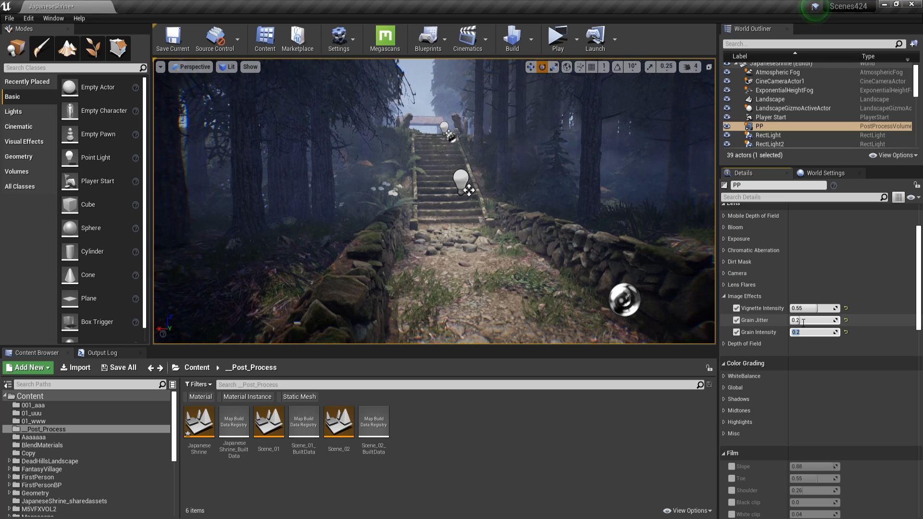
{"action": "scroll", "scroll_direction": "down", "scroll_amount": 3}
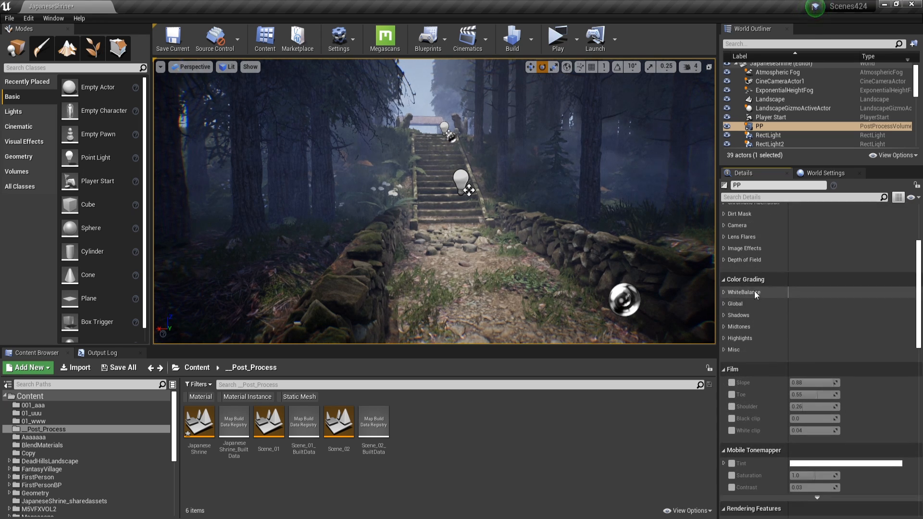
Under Shadows colour grading, enable saturation at 0 and contrast at 0.9
{"action": "left_click", "coordinate": [725, 303]}
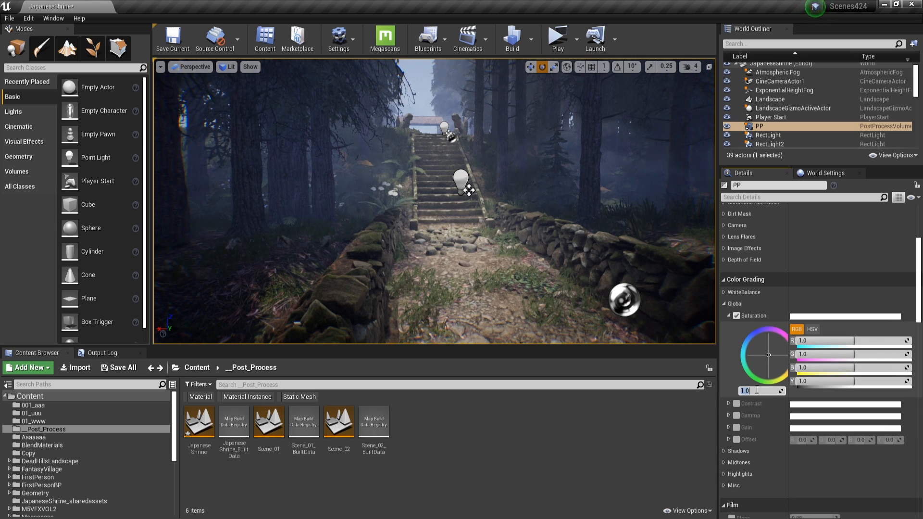
{"action": "left_click", "coordinate": [725, 303]}
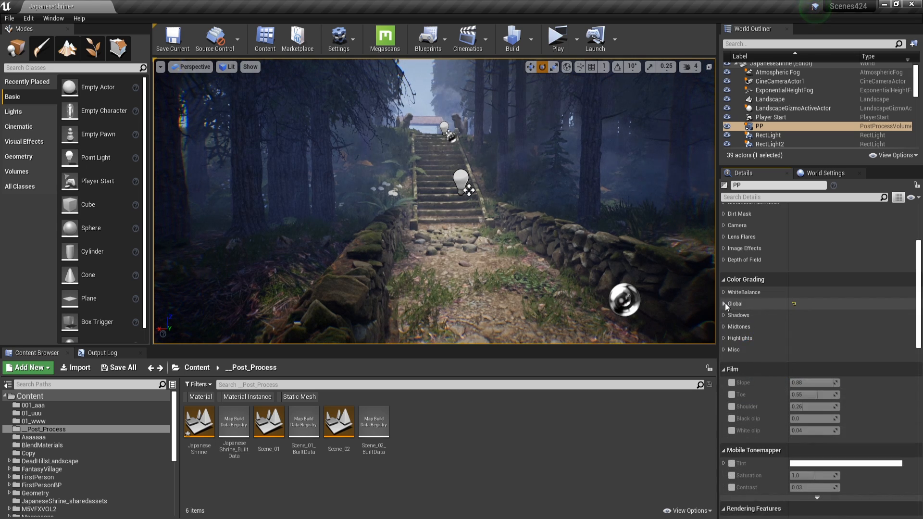
{"action": "left_click", "coordinate": [724, 315]}
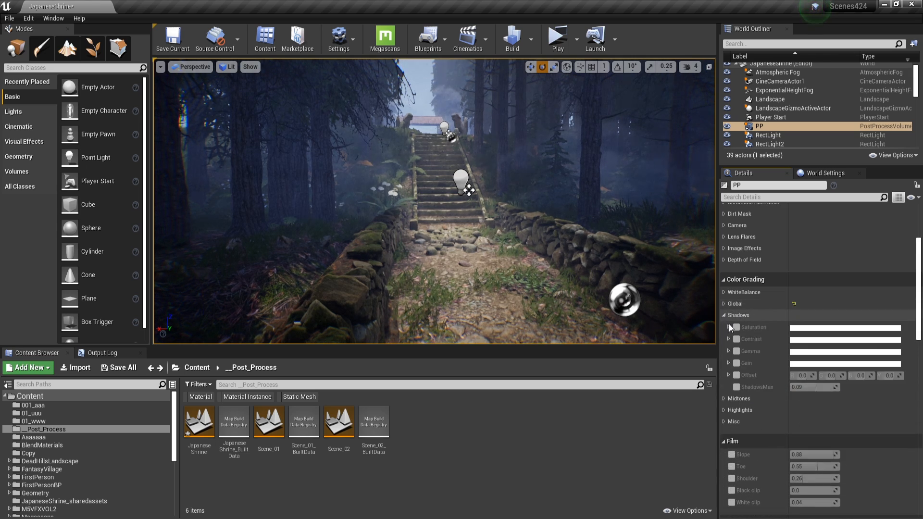
{"action": "left_click", "coordinate": [728, 327]}
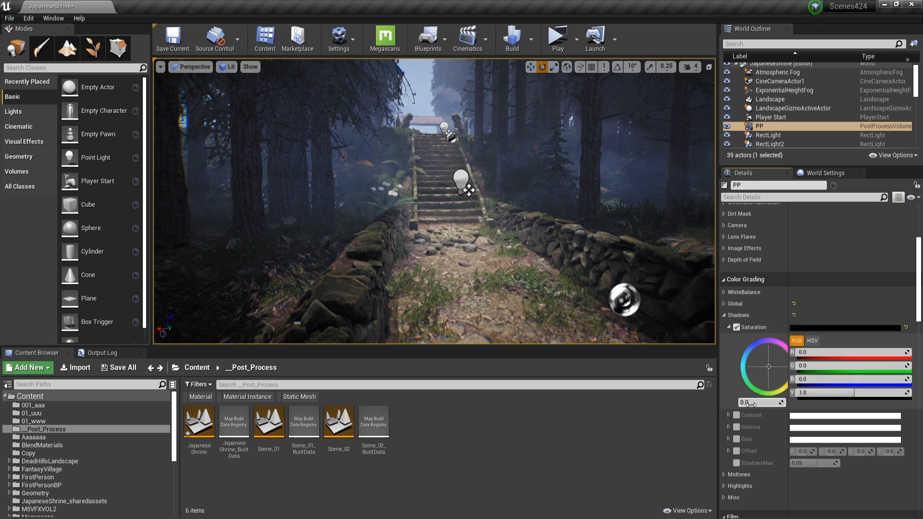
{"action": "scroll", "scroll_direction": "down", "scroll_amount": 3}
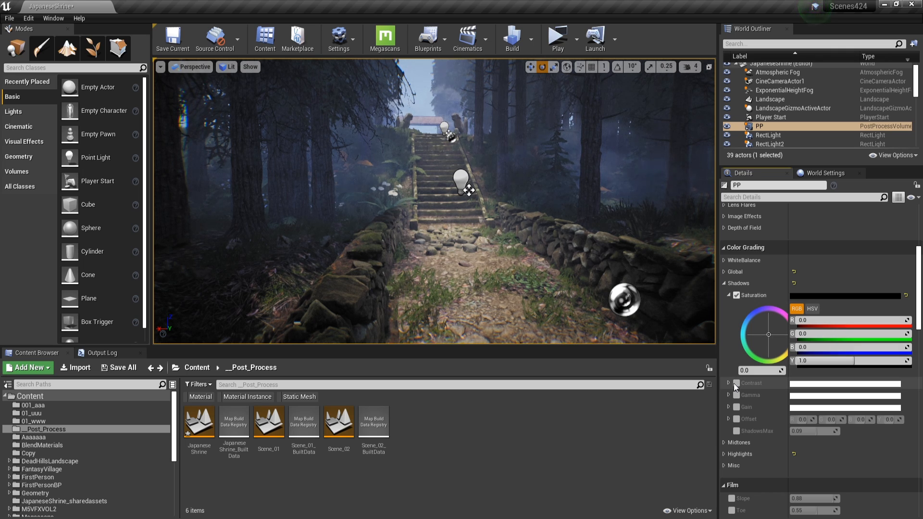
{"action": "left_click", "coordinate": [729, 382]}
{"action": "type", "text": "0.9"}
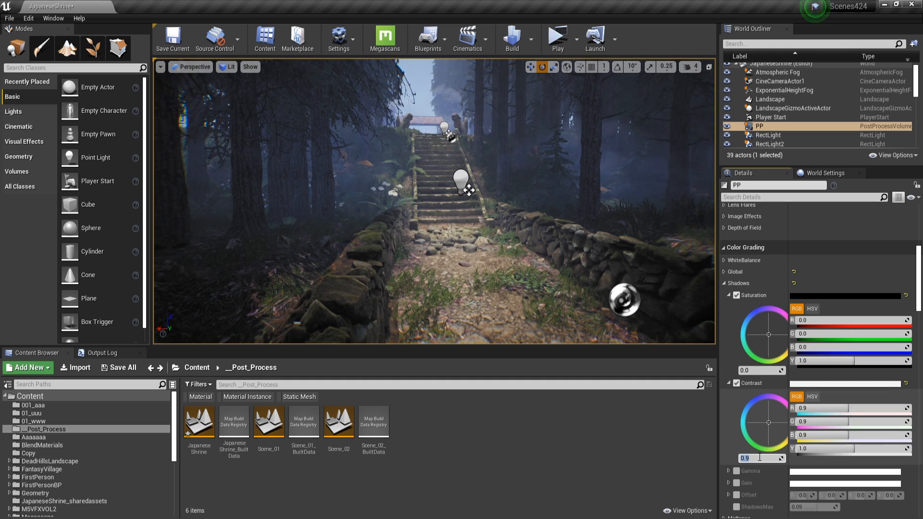
{"action": "scroll", "scroll_direction": "down", "scroll_amount": 3}
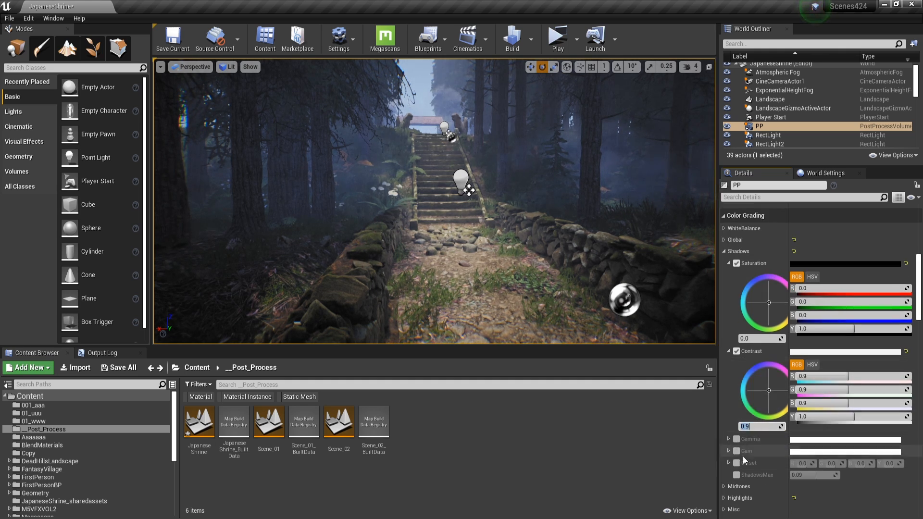
{"action": "left_click", "coordinate": [728, 439]}
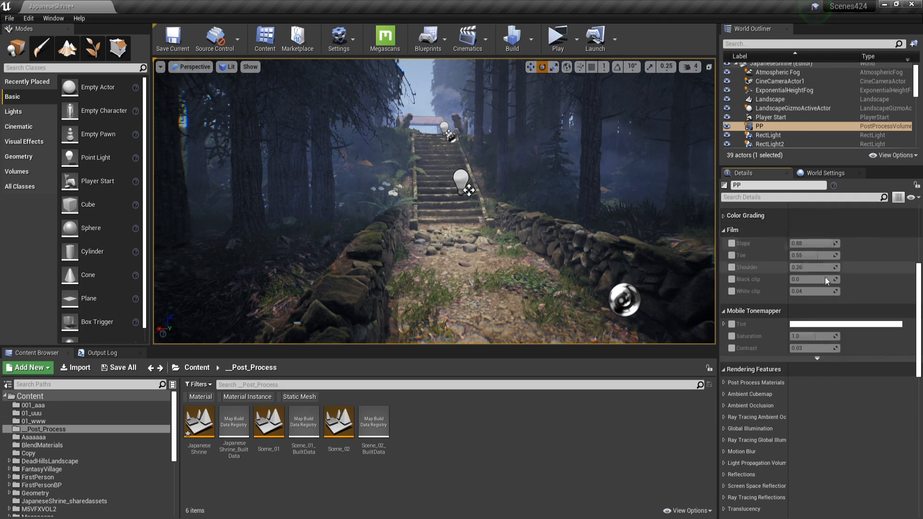
Review ambient occlusion, then set the Misc screen percentage to 200.0 for supersampling
{"action": "scroll", "scroll_direction": "down", "scroll_amount": 3}
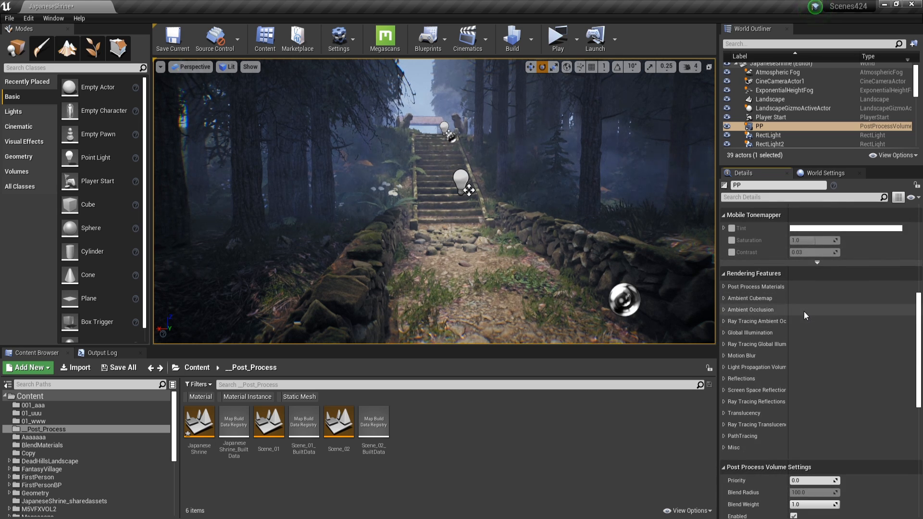
{"action": "left_click", "coordinate": [723, 309]}
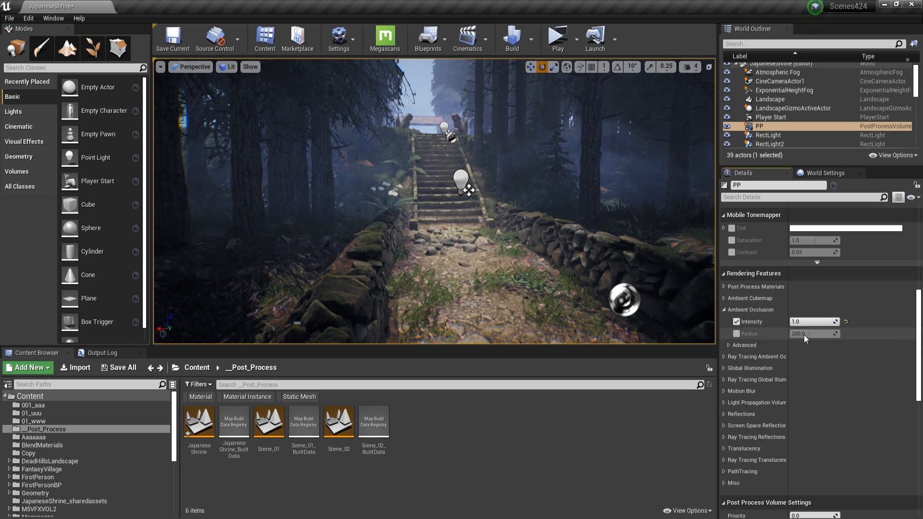
{"action": "left_click", "coordinate": [724, 345]}
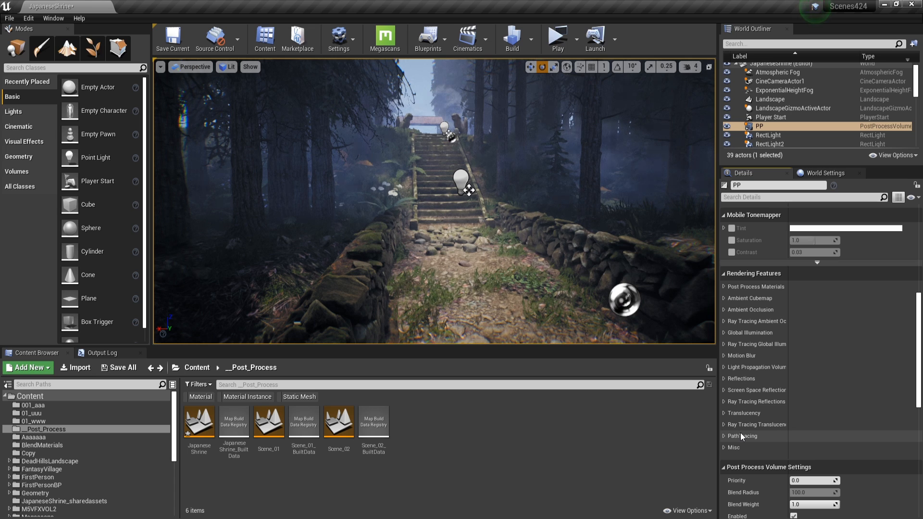
{"action": "left_click", "coordinate": [726, 447]}
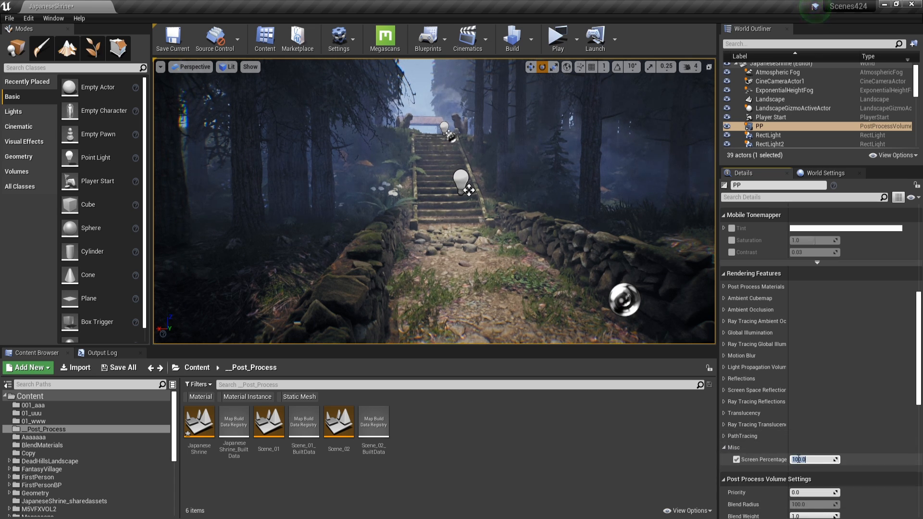
{"action": "type", "text": "200.0"}
{"action": "left_click", "coordinate": [76, 67]}
{"action": "type", "text": "post"}
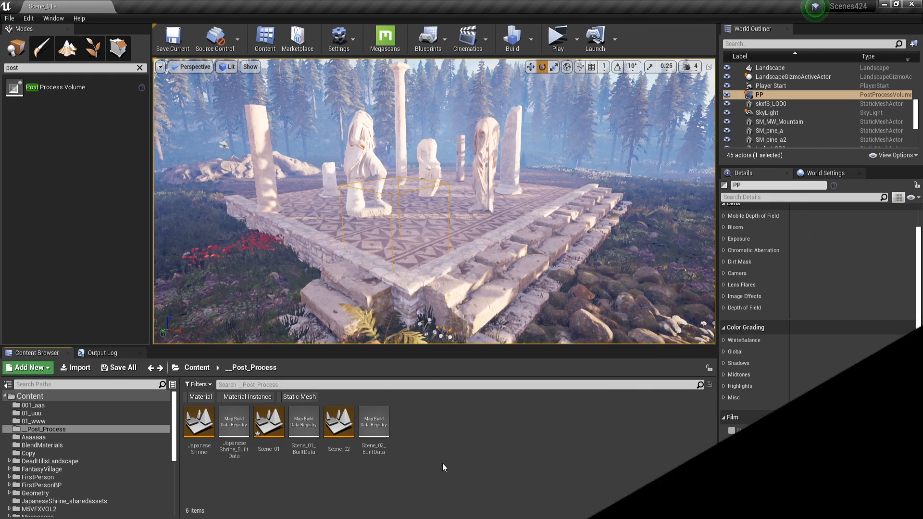
Under Lens > Exposure, enable Min Brightness and set it to 0.7
{"action": "left_click", "coordinate": [724, 416]}
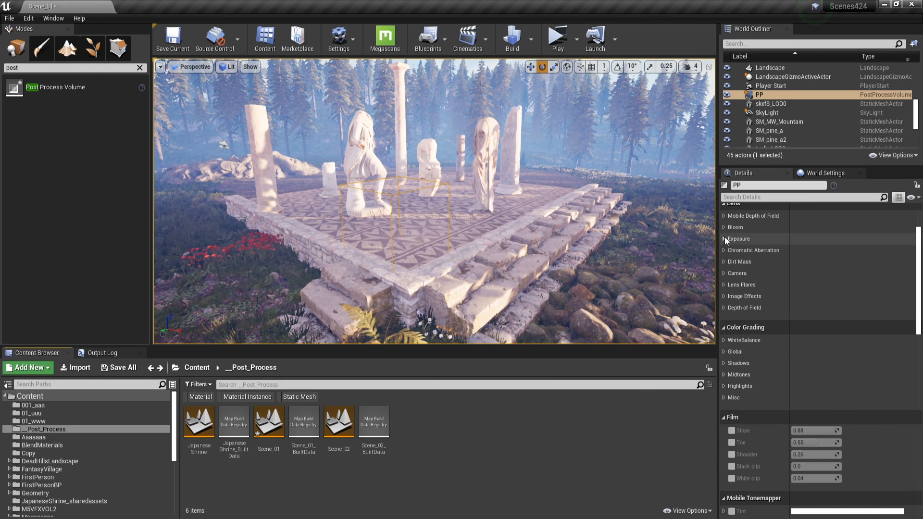
{"action": "left_click", "coordinate": [724, 239]}
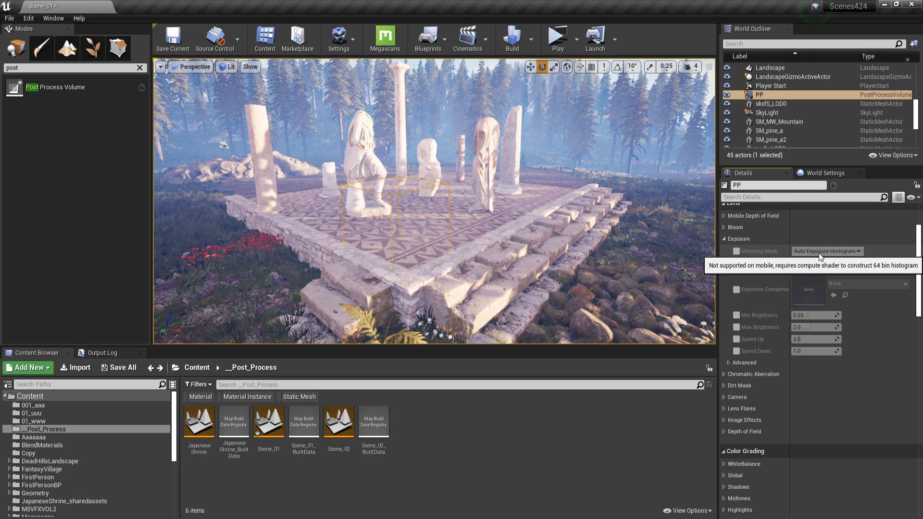
{"action": "left_click", "coordinate": [737, 314]}
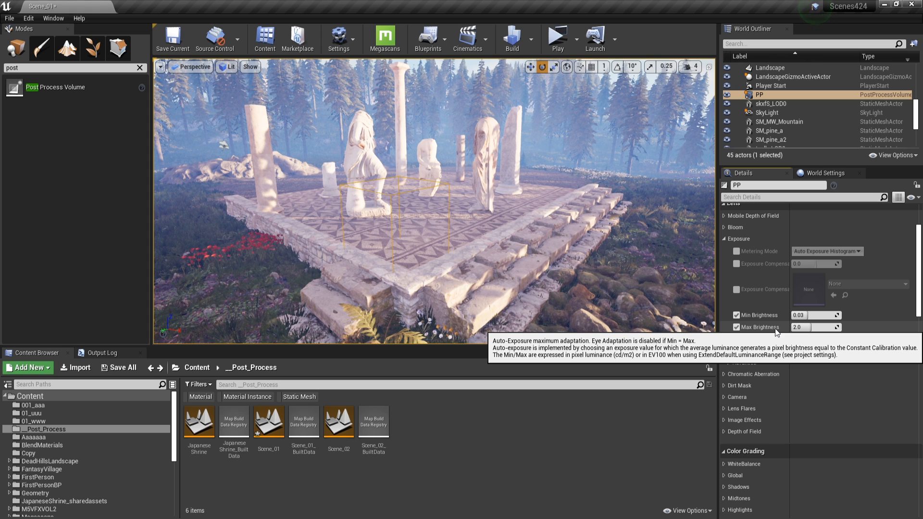
{"action": "left_click", "coordinate": [808, 314]}
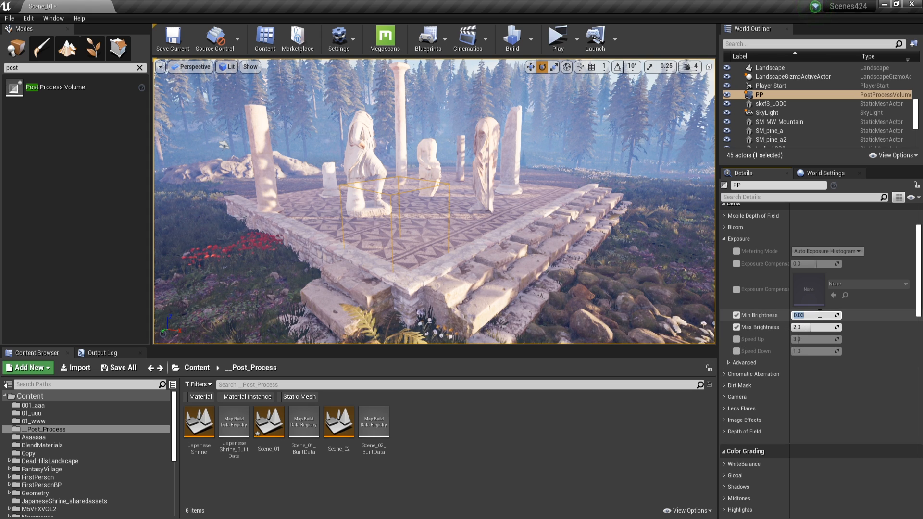
{"action": "type", "text": "0.7"}
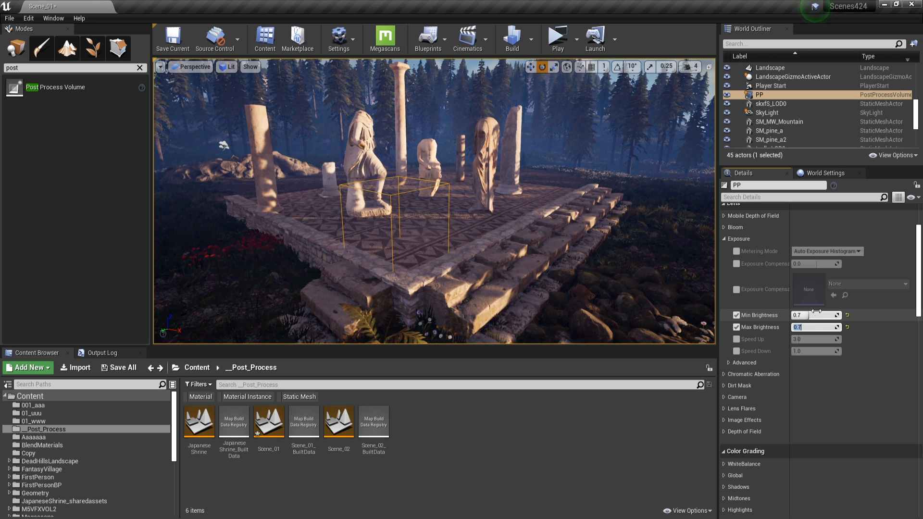
Enable chromatic aberration intensity on the statue scene's volume at 0.7
{"action": "left_click", "coordinate": [724, 238]}
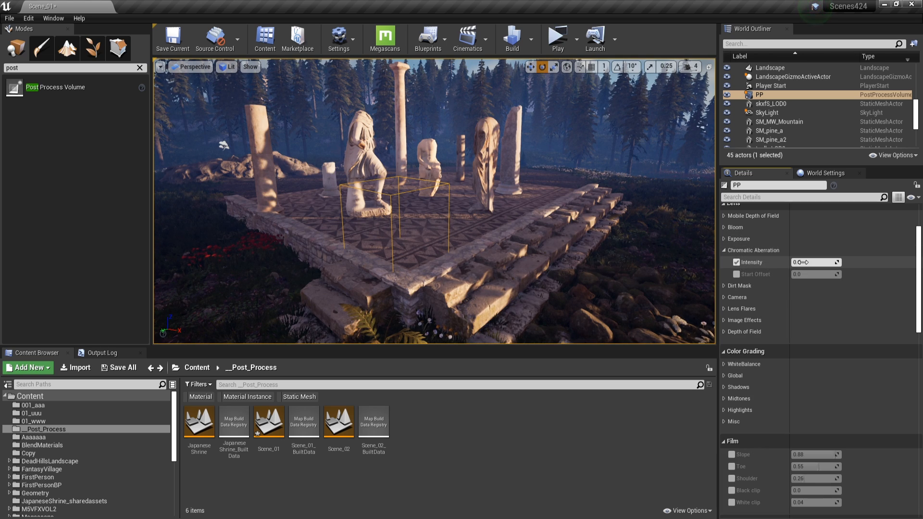
{"action": "left_click", "coordinate": [811, 261]}
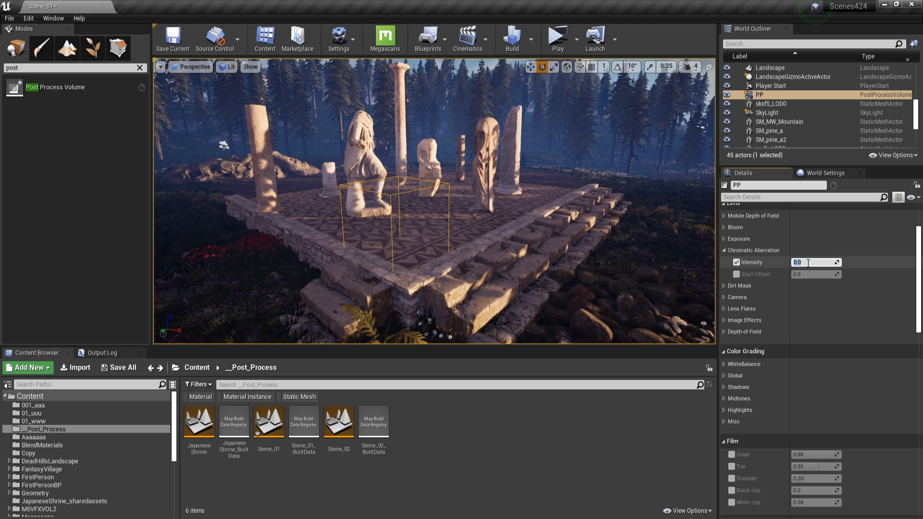
{"action": "type", "text": "0.7"}
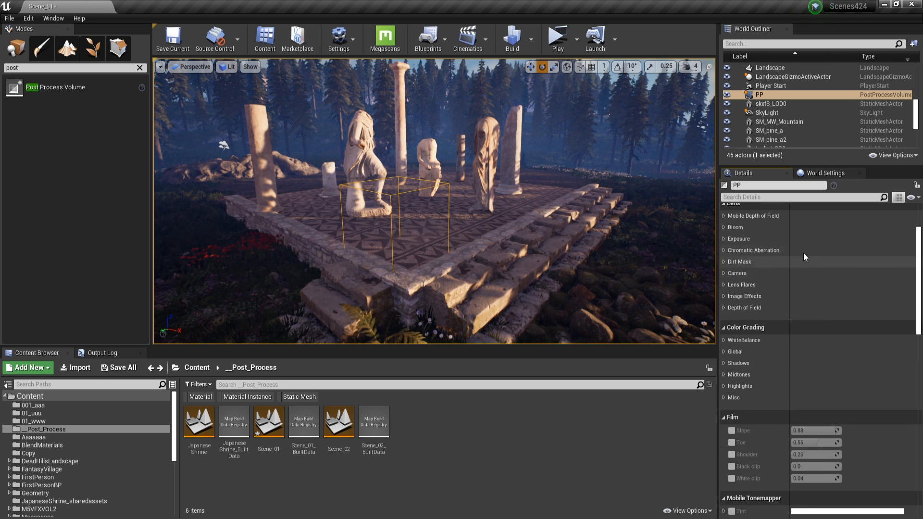
Under Image Effects, enable the vignette and raise its intensity to about 0.48
{"action": "left_click", "coordinate": [724, 296]}
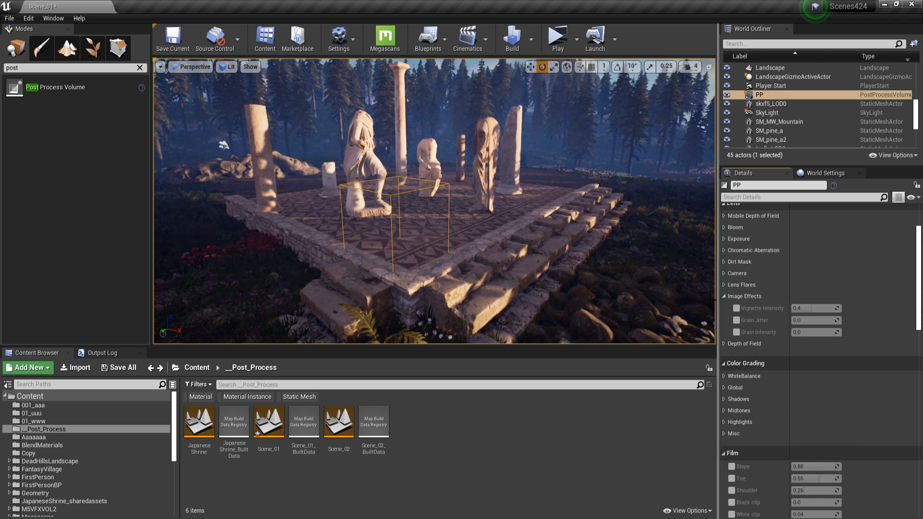
{"action": "left_click", "coordinate": [736, 308]}
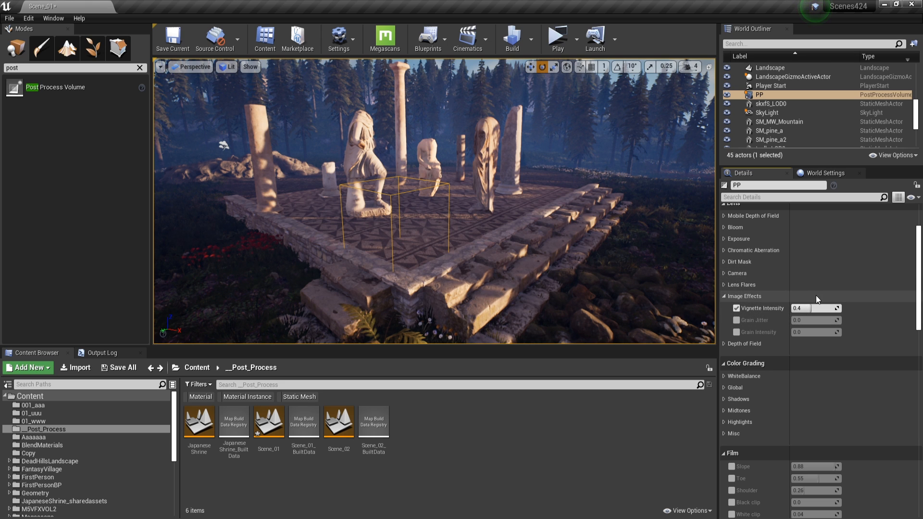
{"action": "left_click_drag", "start_coordinate": [815, 307], "coordinate": [827, 308]}
{"action": "type", "text": "0.1"}
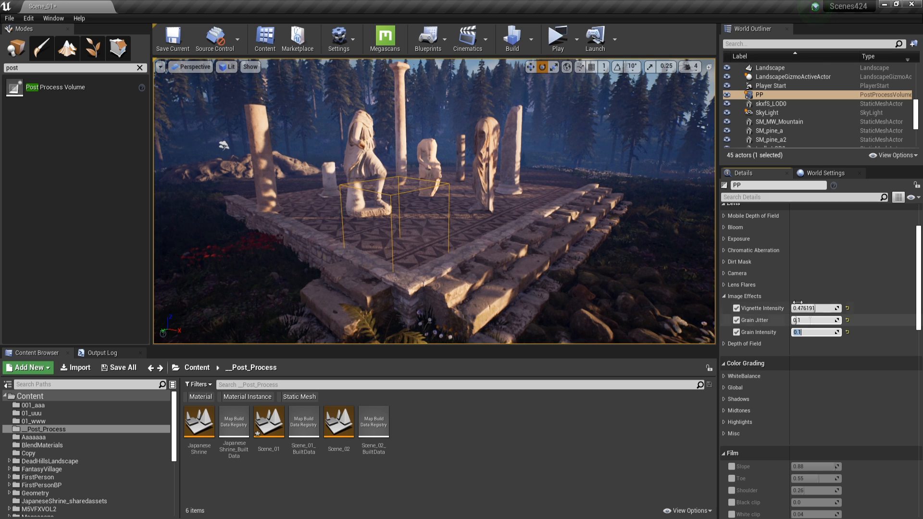
{"action": "left_click", "coordinate": [724, 296]}
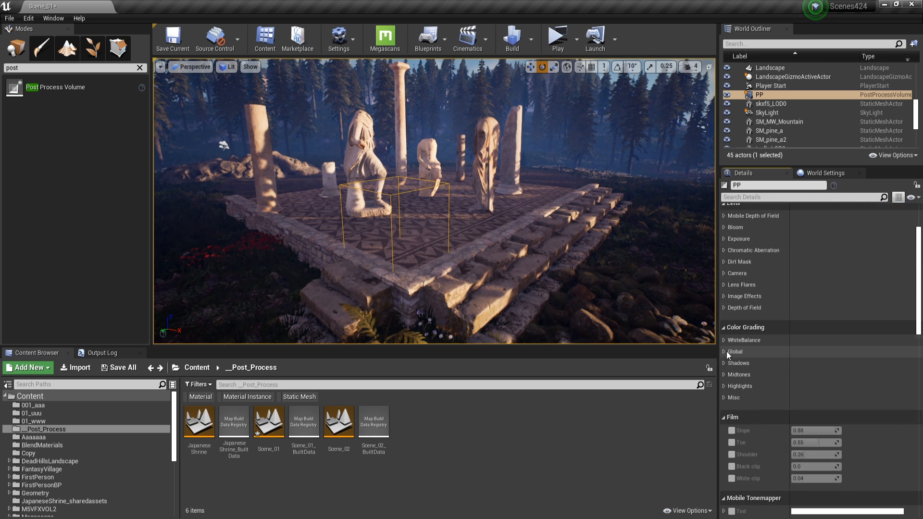
Enable shadow gamma in colour grading and shift its tint on the colour wheel
{"action": "left_click", "coordinate": [725, 352]}
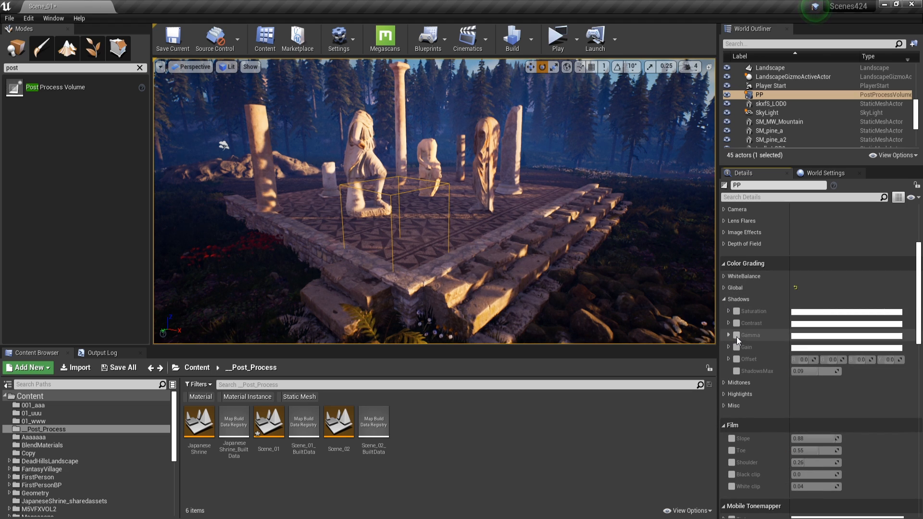
{"action": "left_click", "coordinate": [729, 335]}
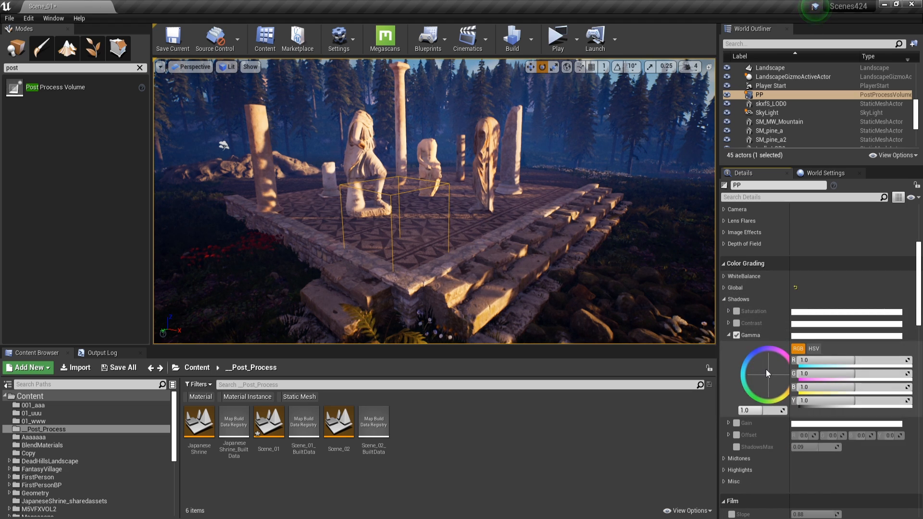
{"action": "left_click_drag", "start_coordinate": [765, 371], "coordinate": [765, 374]}
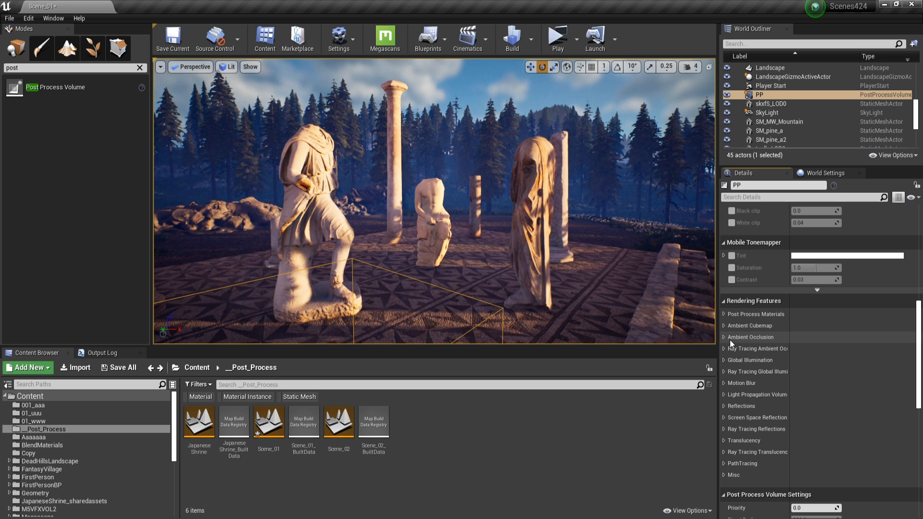
Raise ambient occlusion intensity to about 0.77 and collapse the section
{"action": "left_click", "coordinate": [723, 337]}
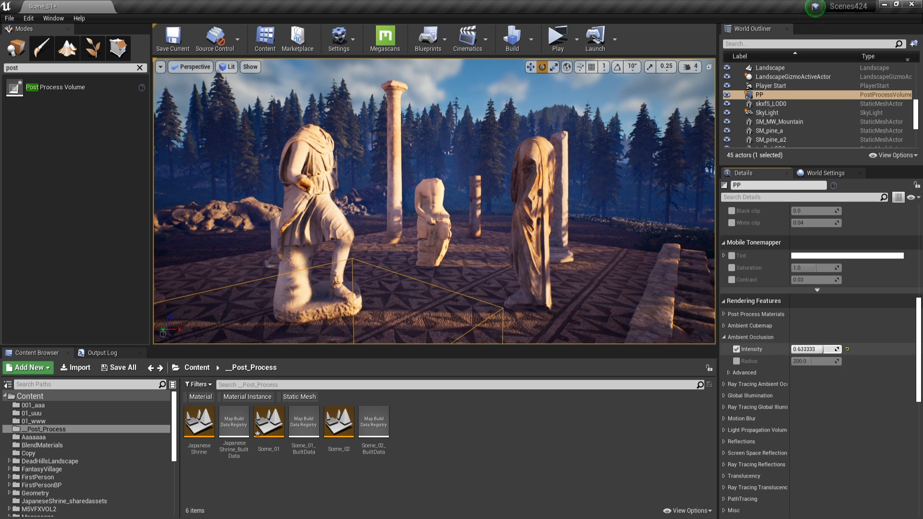
{"action": "left_click_drag", "start_coordinate": [813, 348], "coordinate": [836, 348]}
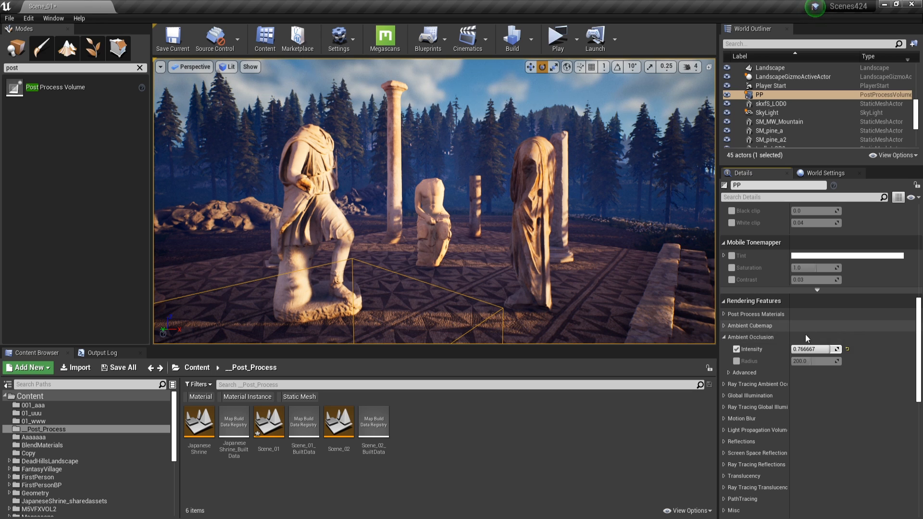
{"action": "mouse_move", "coordinate": [811, 349]}
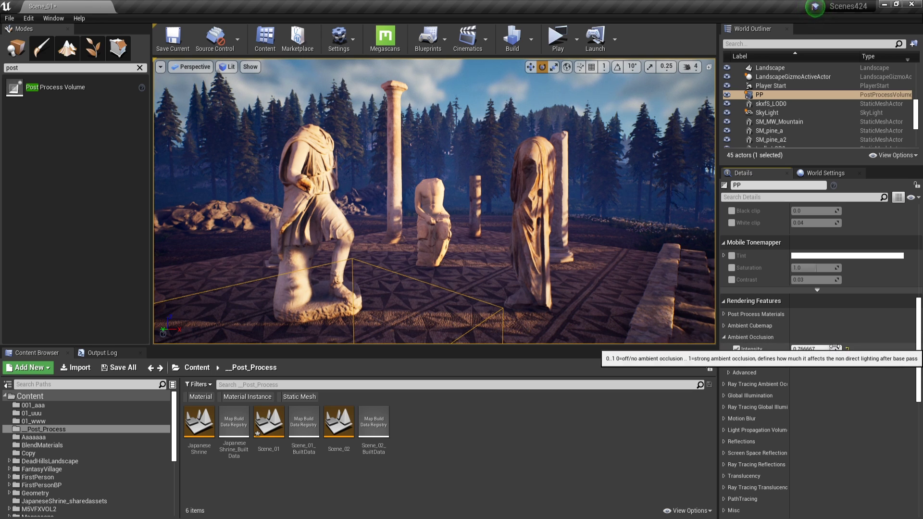
{"action": "left_click", "coordinate": [723, 338]}
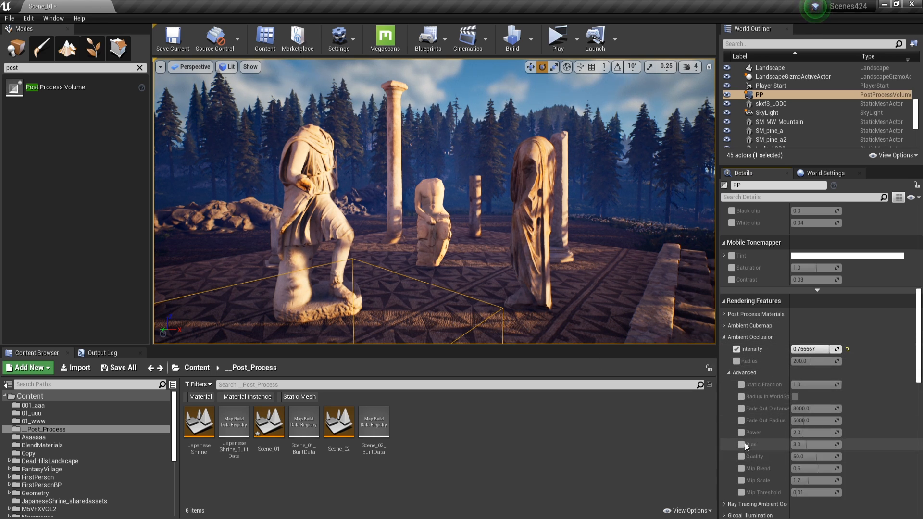
{"action": "left_click", "coordinate": [724, 337]}
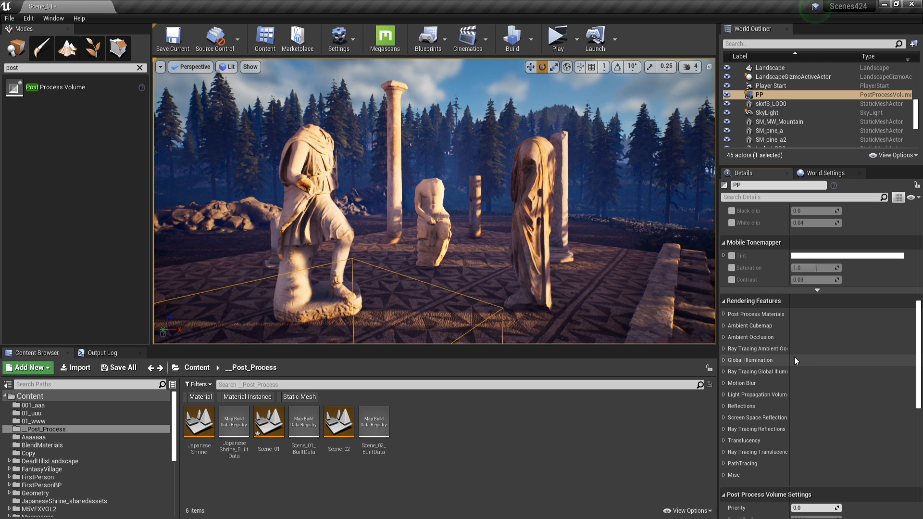
{"action": "scroll", "scroll_direction": "down", "scroll_amount": 3}
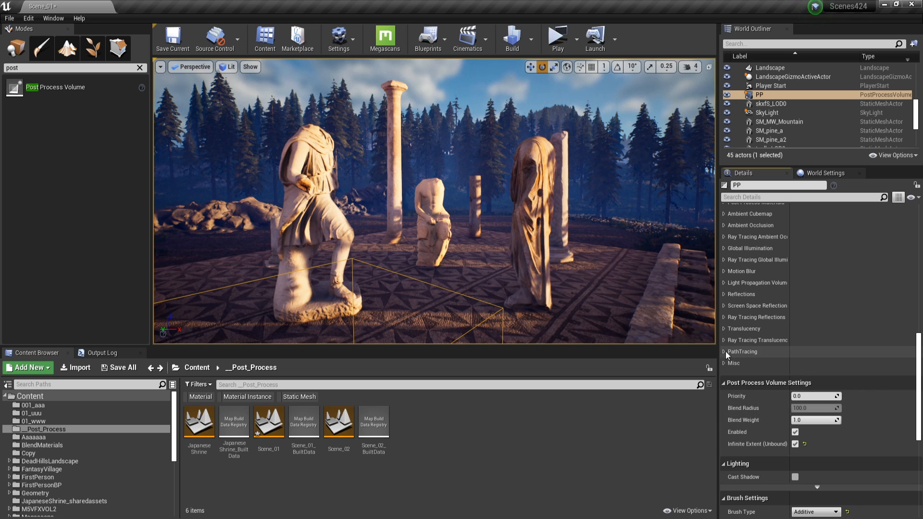
{"action": "left_click", "coordinate": [726, 363]}
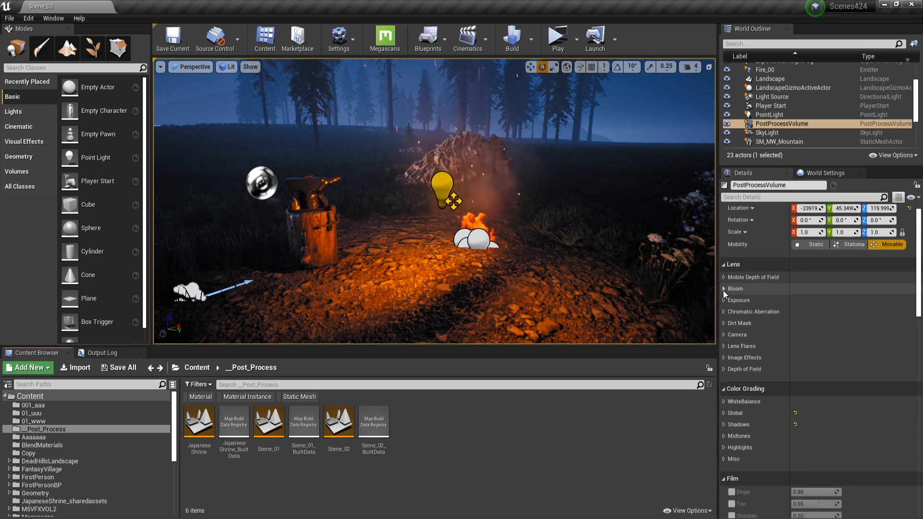
Inspect the campfire volume's Bloom settings, then expand Dirt Mask
{"action": "left_click", "coordinate": [724, 288]}
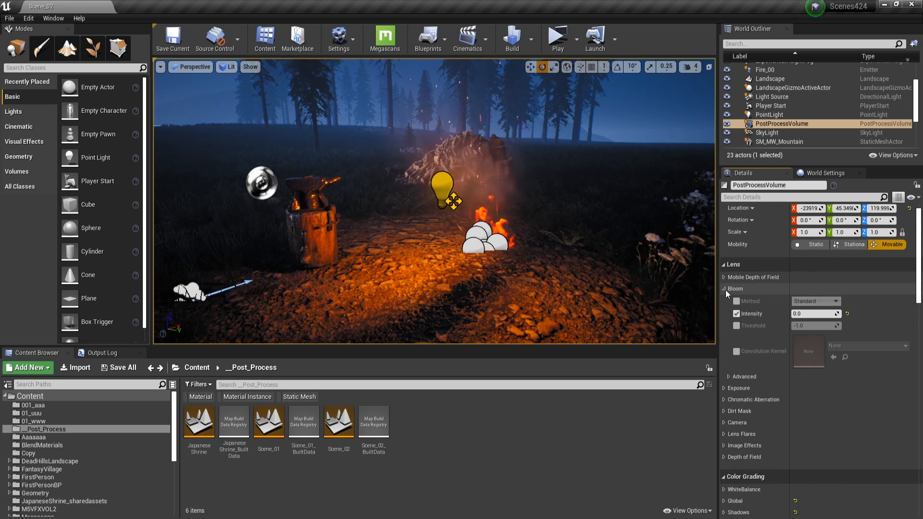
{"action": "left_click", "coordinate": [725, 288]}
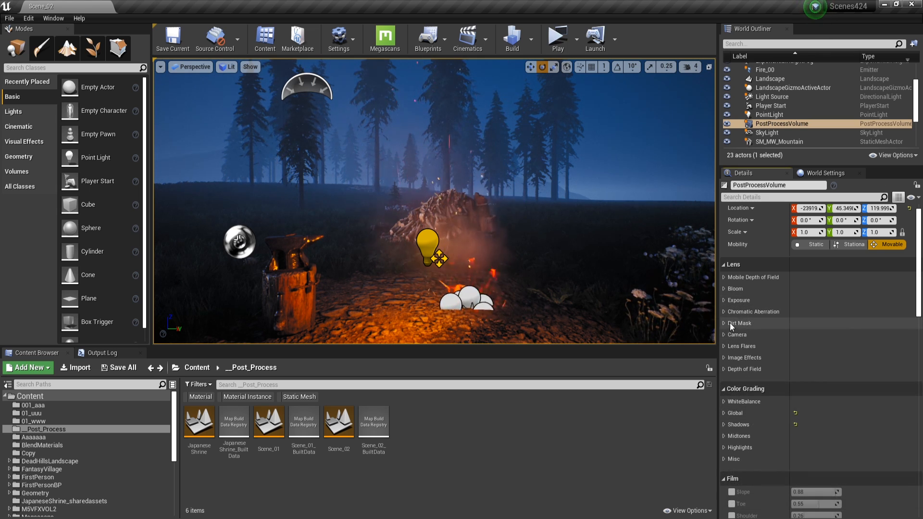
{"action": "left_click", "coordinate": [724, 358]}
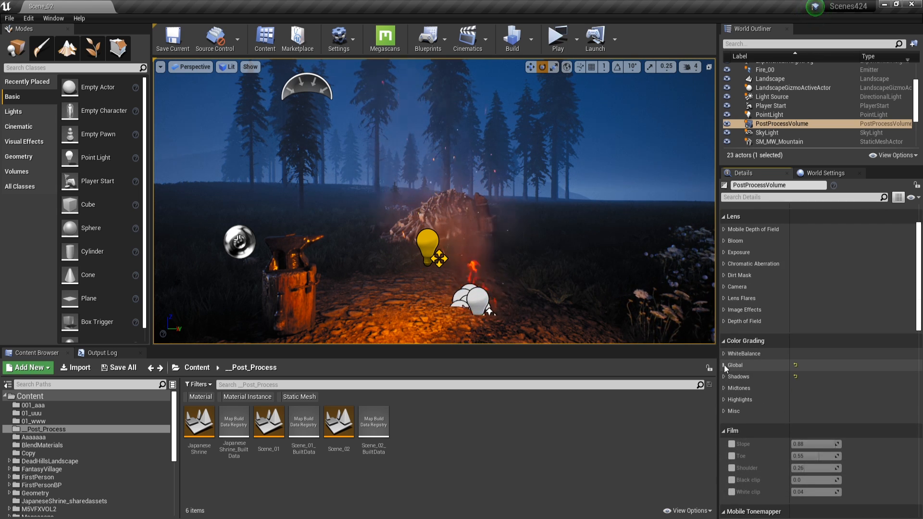
{"action": "left_click", "coordinate": [723, 365]}
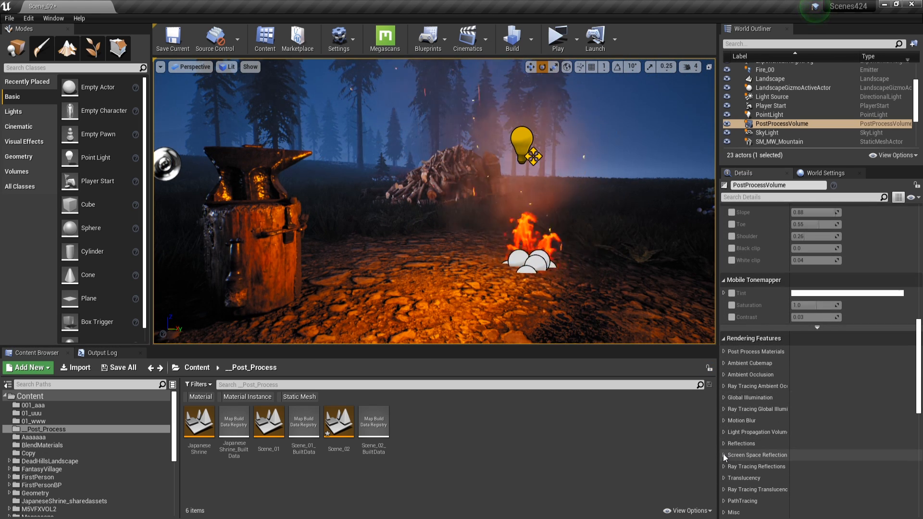
{"action": "left_click", "coordinate": [725, 455]}
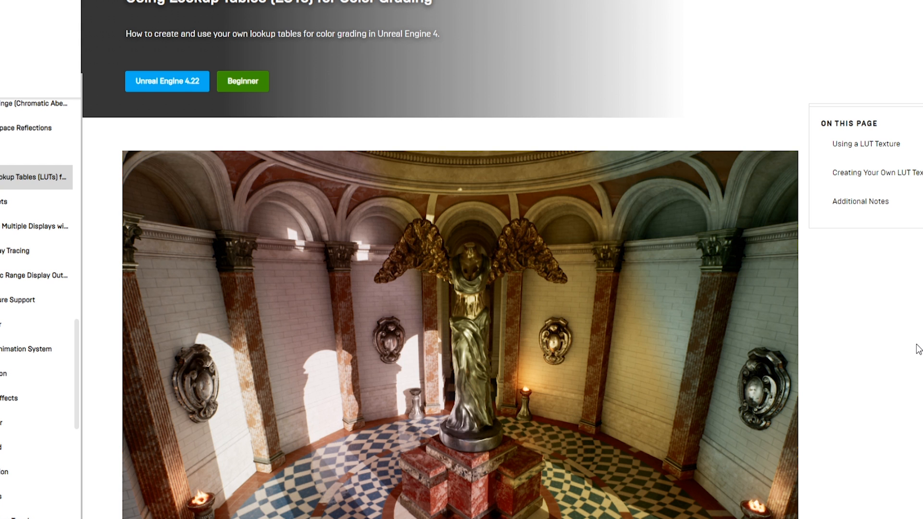
Reach the Color Neutral LUT image on the docs page and bring the strip into Photoshop
{"action": "scroll", "scroll_direction": "down", "scroll_amount": 3}
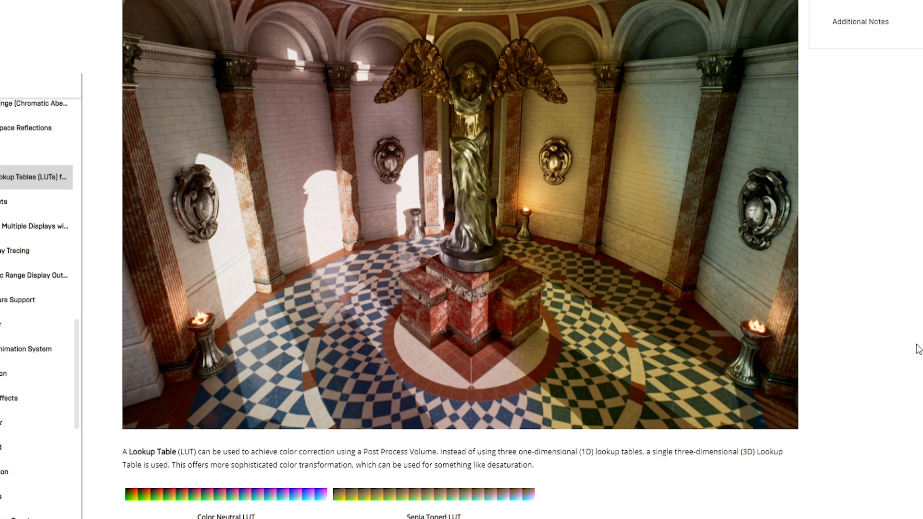
{"action": "mouse_move", "coordinate": [314, 400]}
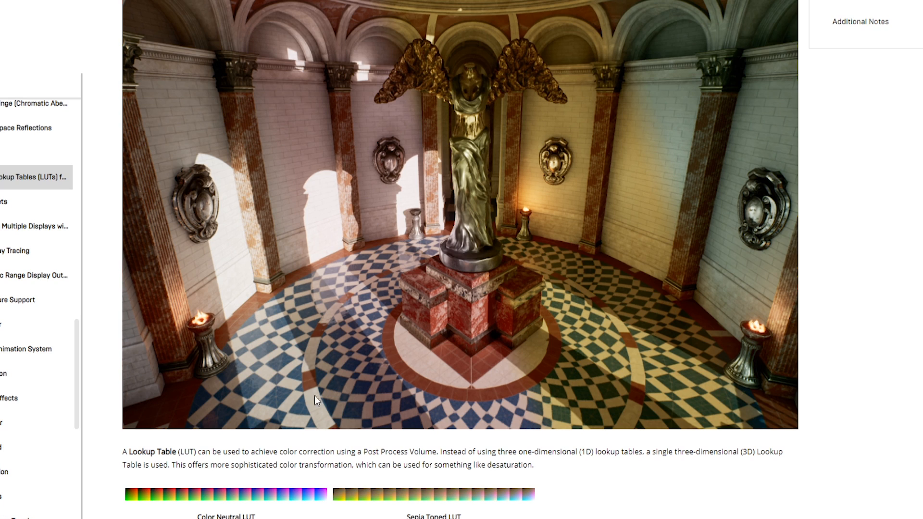
{"action": "double_click", "coordinate": [224, 516]}
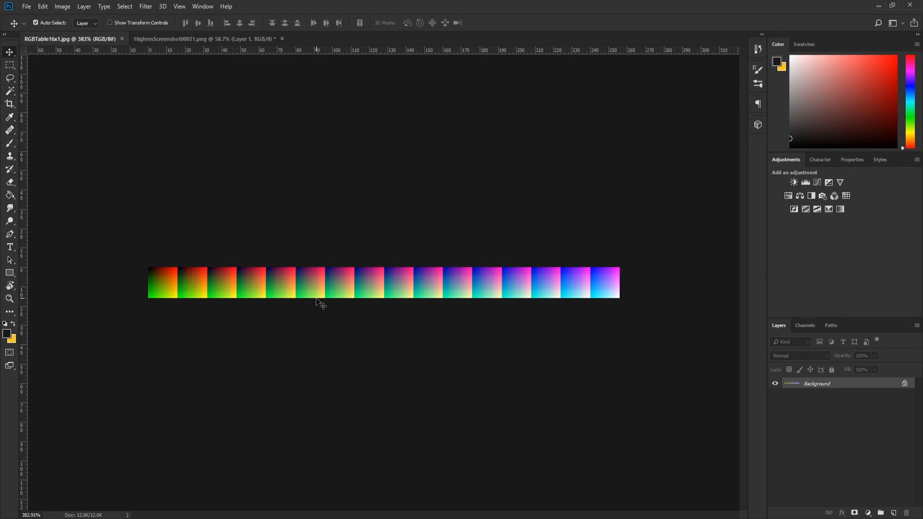
{"action": "mouse_move", "coordinate": [344, 342]}
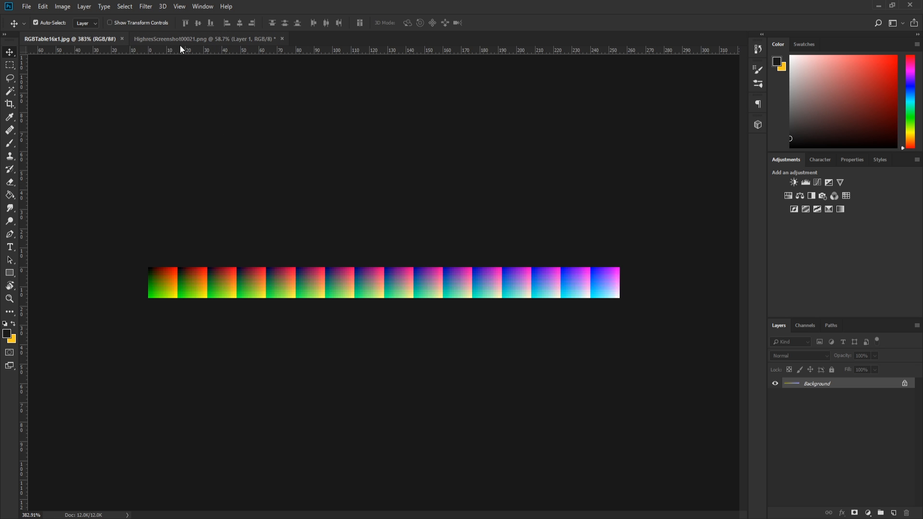
Make the HighresScreenshot document of the statue scene active
{"action": "left_click", "coordinate": [209, 39]}
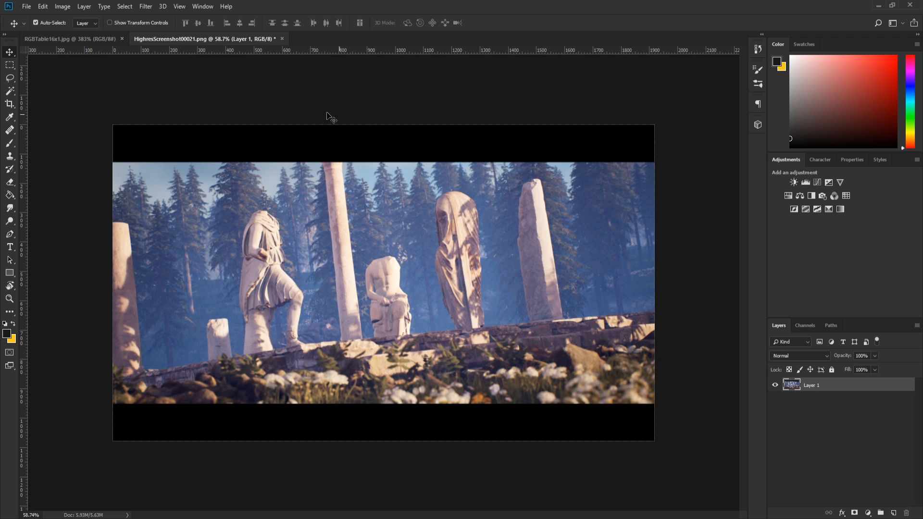
{"action": "mouse_move", "coordinate": [193, 220]}
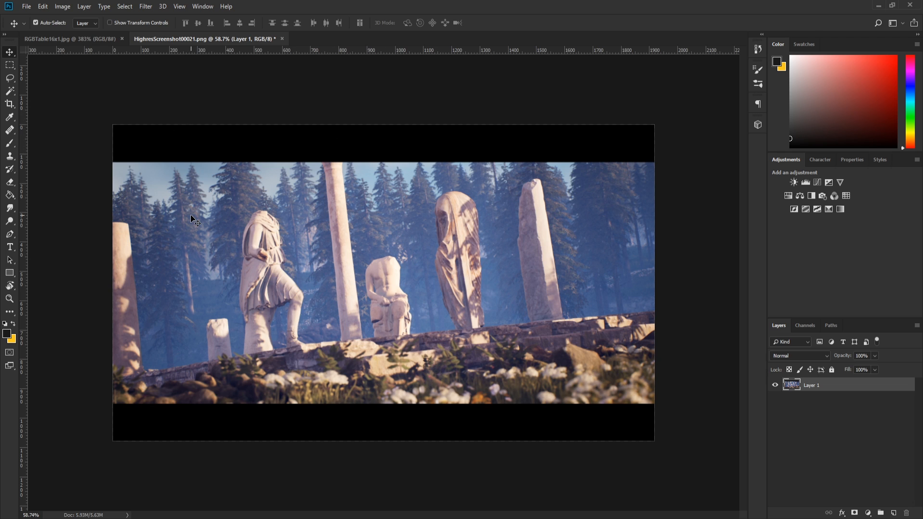
{"action": "mouse_move", "coordinate": [794, 166]}
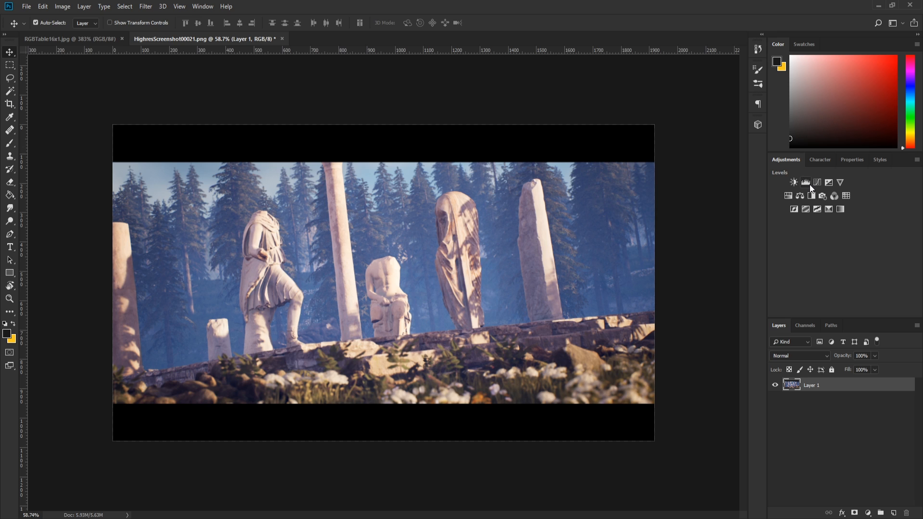
Add an Exposure layer slightly below zero and a Curves layer shaped into an S-curve
{"action": "left_click", "coordinate": [806, 183]}
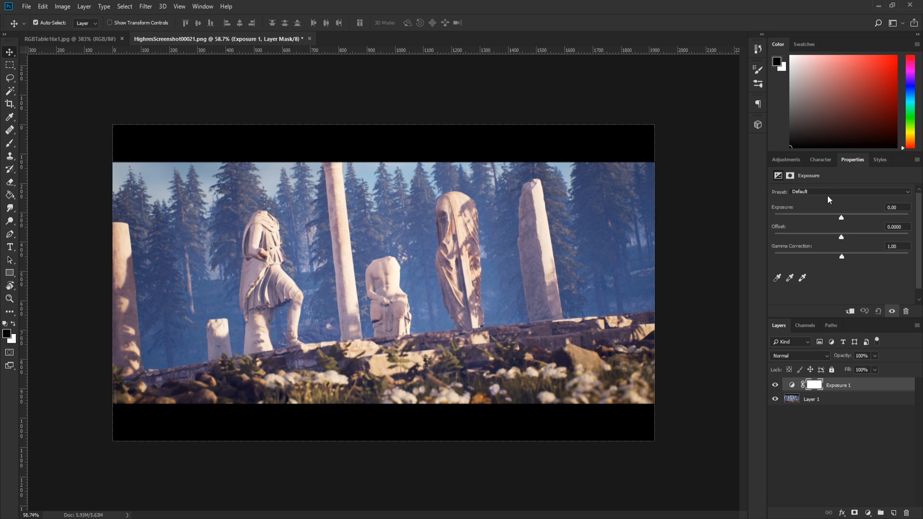
{"action": "left_click_drag", "start_coordinate": [841, 218], "coordinate": [833, 217]}
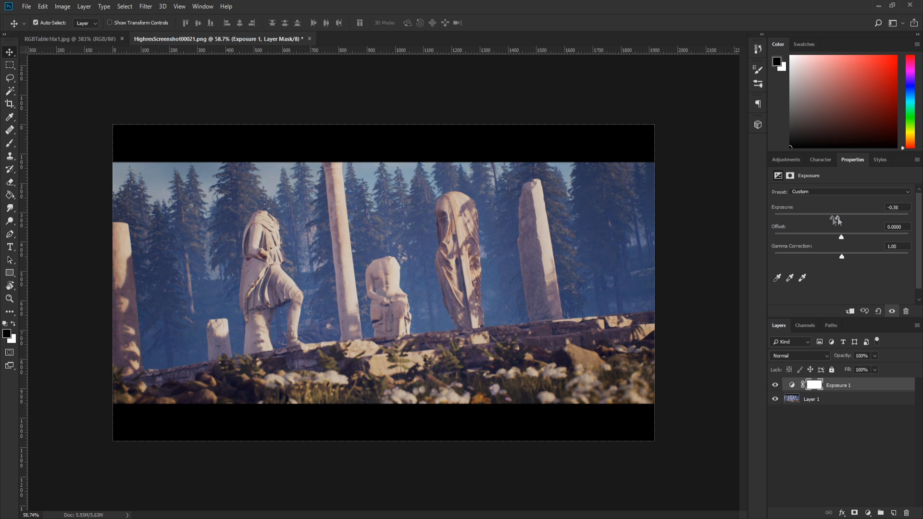
{"action": "left_click", "coordinate": [787, 159]}
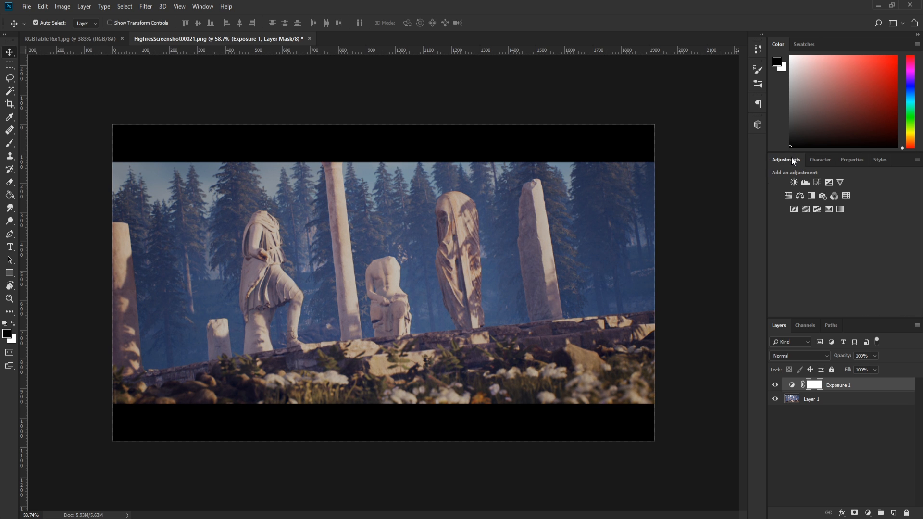
{"action": "left_click", "coordinate": [806, 183]}
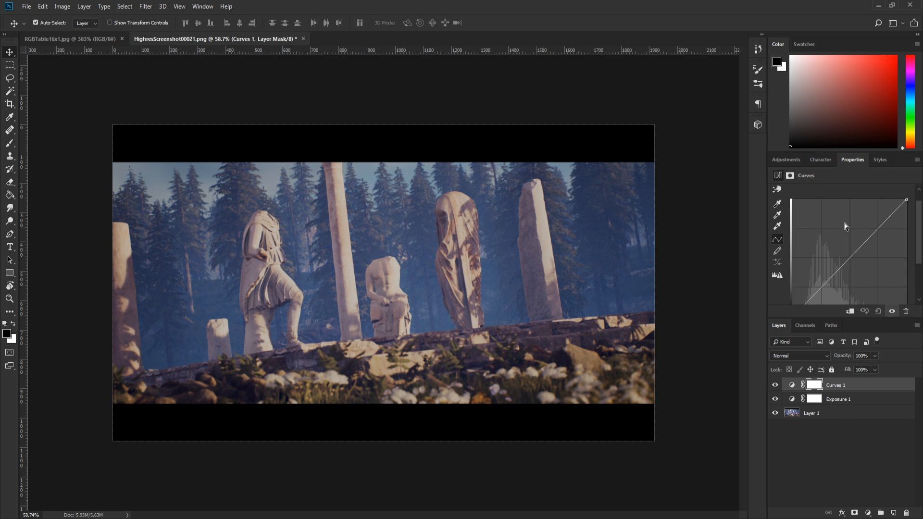
{"action": "left_click_drag", "start_coordinate": [847, 227], "coordinate": [882, 218]}
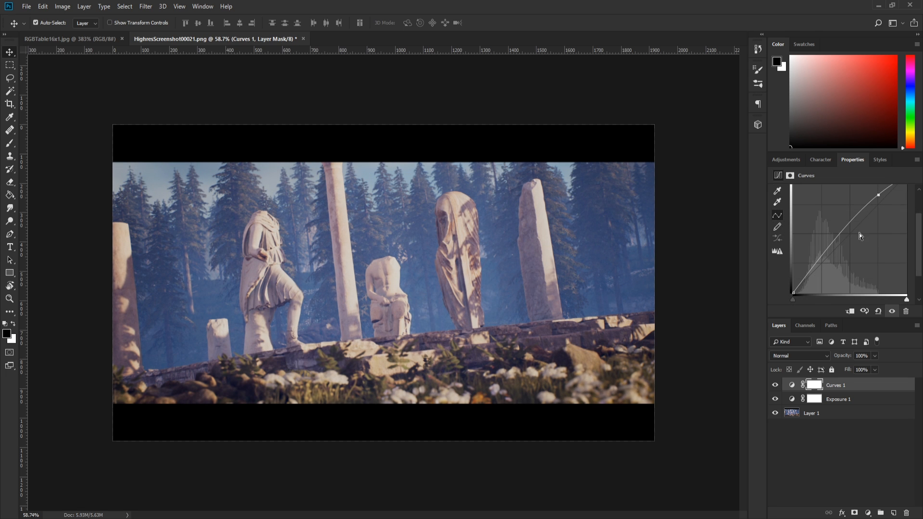
{"action": "left_click_drag", "start_coordinate": [859, 241], "coordinate": [819, 277]}
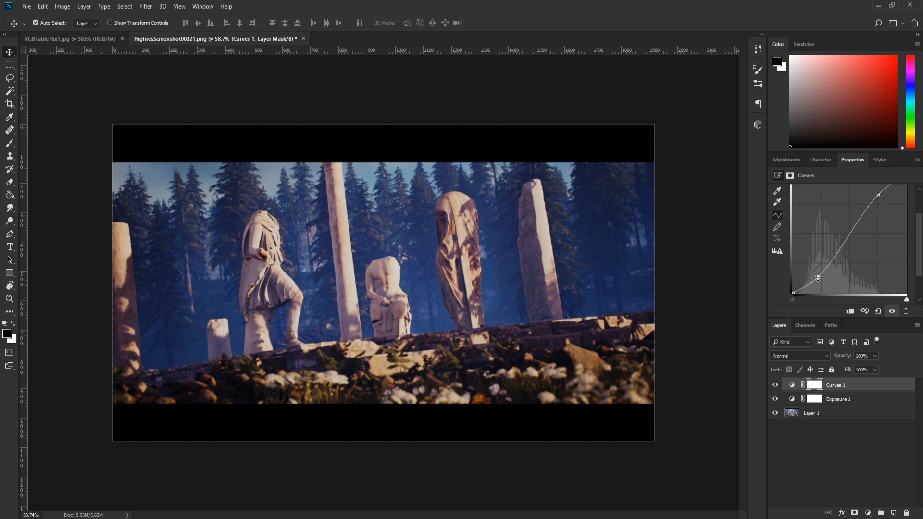
{"action": "left_click", "coordinate": [785, 159]}
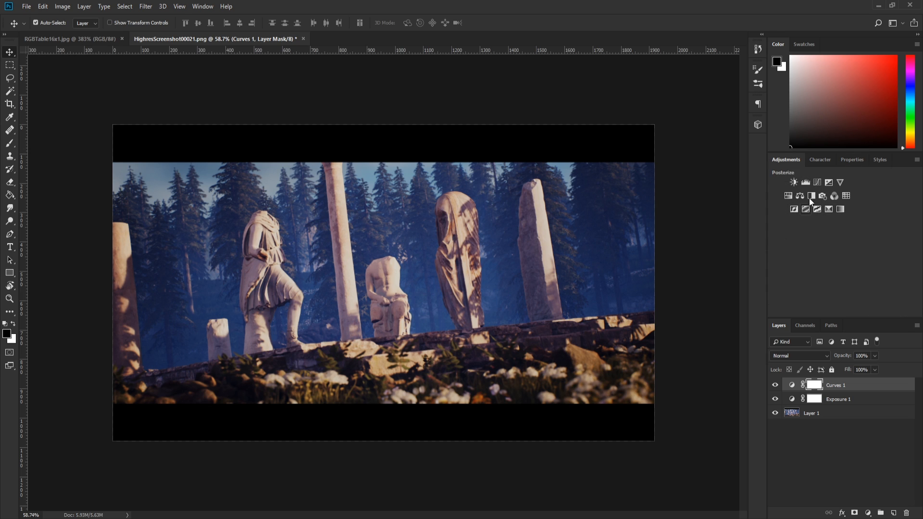
Add a Levels layer with white point 228 and brighter midtones, then a Hue/Saturation layer
{"action": "left_click", "coordinate": [812, 196]}
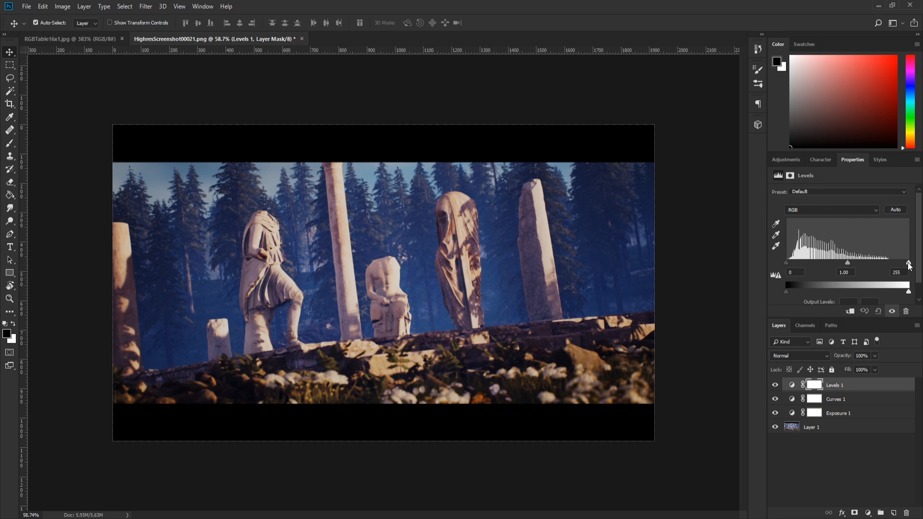
{"action": "left_click_drag", "start_coordinate": [909, 263], "coordinate": [900, 263]}
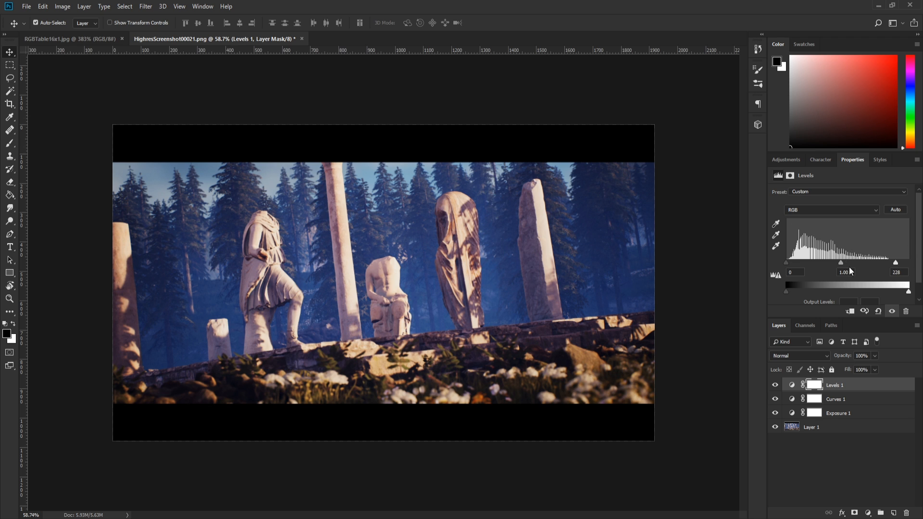
{"action": "left_click_drag", "start_coordinate": [840, 262], "coordinate": [839, 263]}
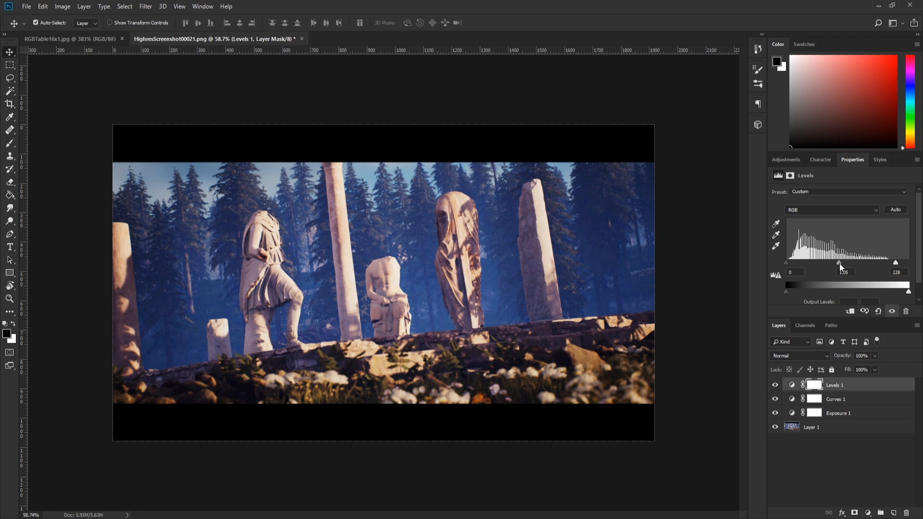
{"action": "left_click_drag", "start_coordinate": [841, 263], "coordinate": [819, 264]}
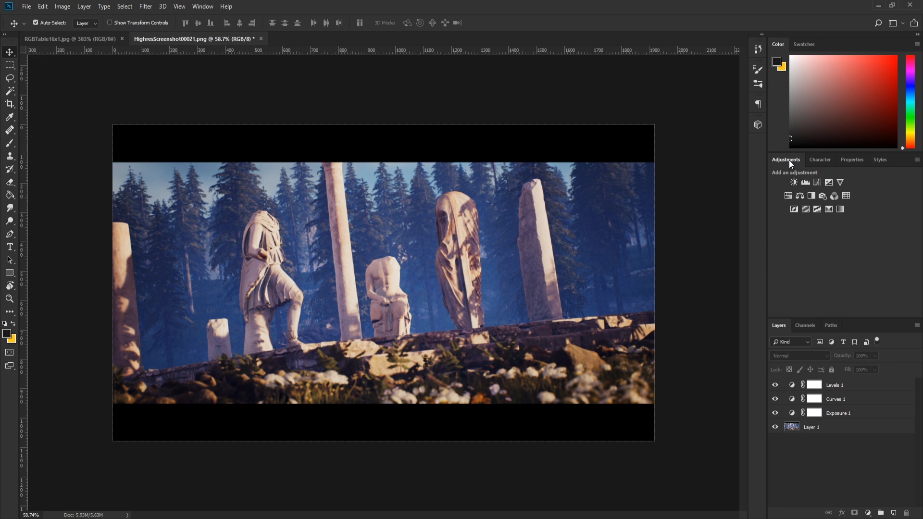
{"action": "left_click", "coordinate": [806, 197]}
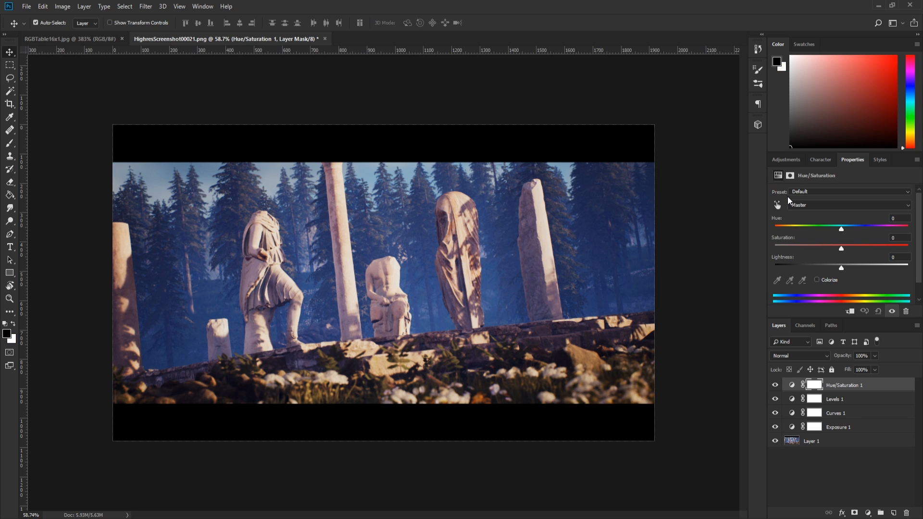
{"action": "mouse_move", "coordinate": [863, 384]}
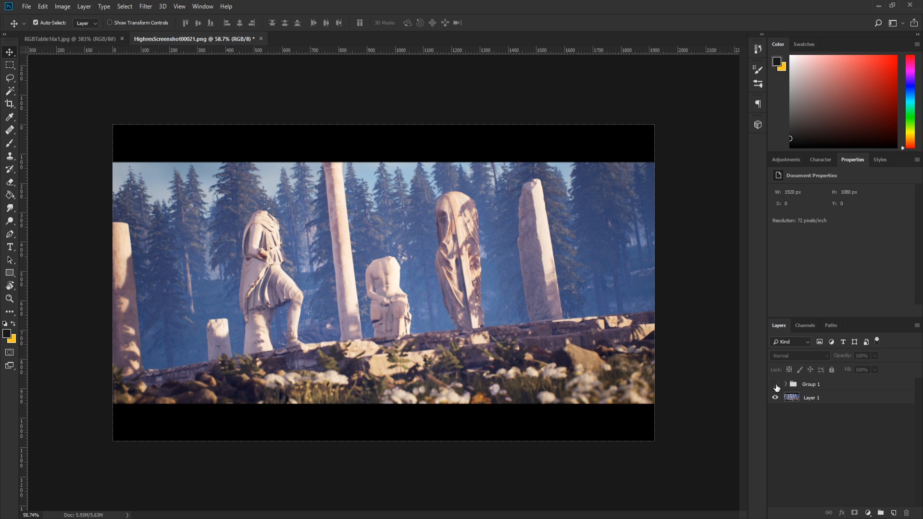
Collapse the adjustment layers into one group above the statue screenshot
{"action": "left_click", "coordinate": [775, 385]}
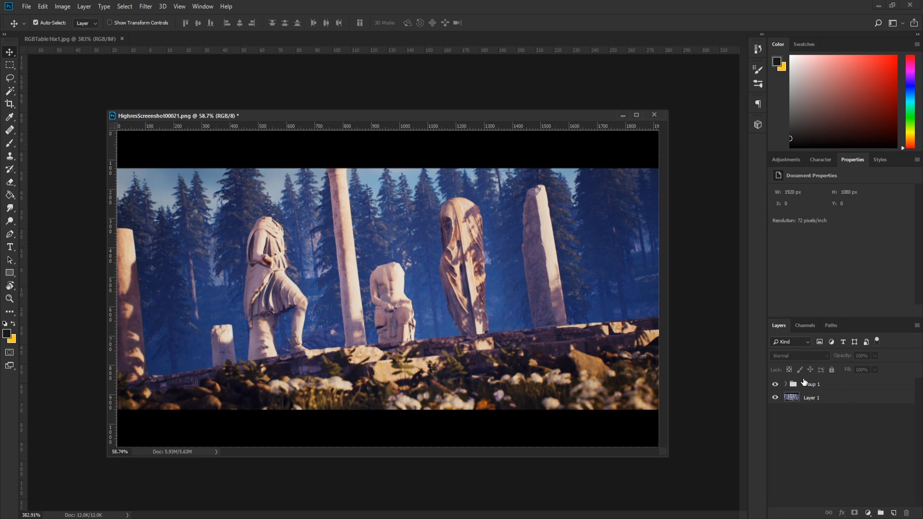
{"action": "left_click", "coordinate": [812, 384]}
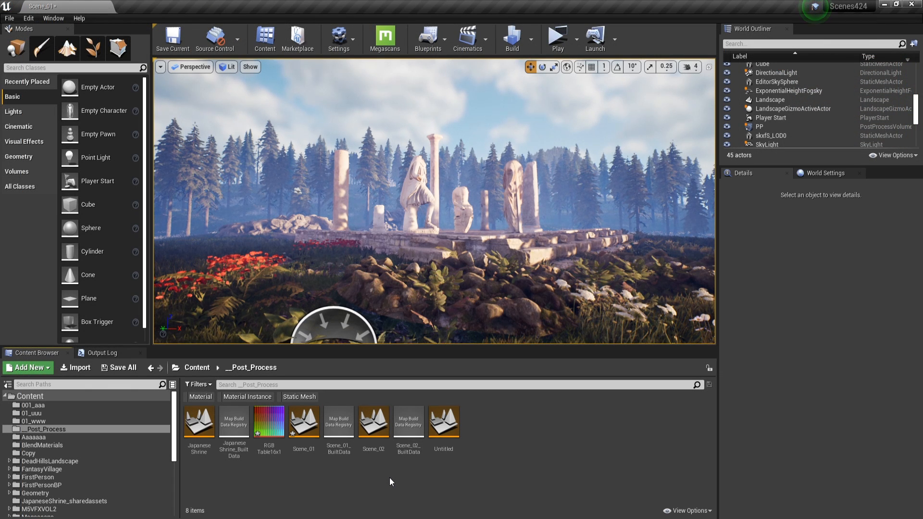
Set the RGBTable16x1 texture's Texture Group to ColorLookupTable
{"action": "double_click", "coordinate": [269, 422]}
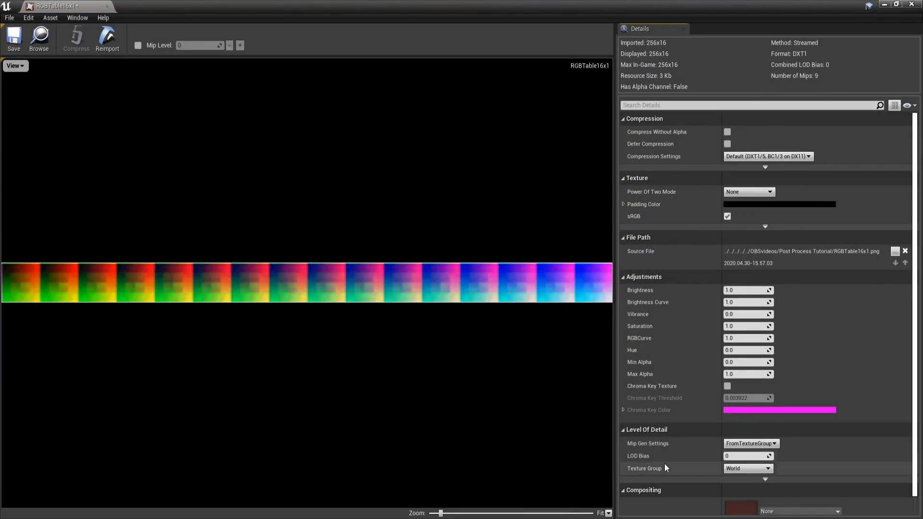
{"action": "left_click", "coordinate": [748, 468]}
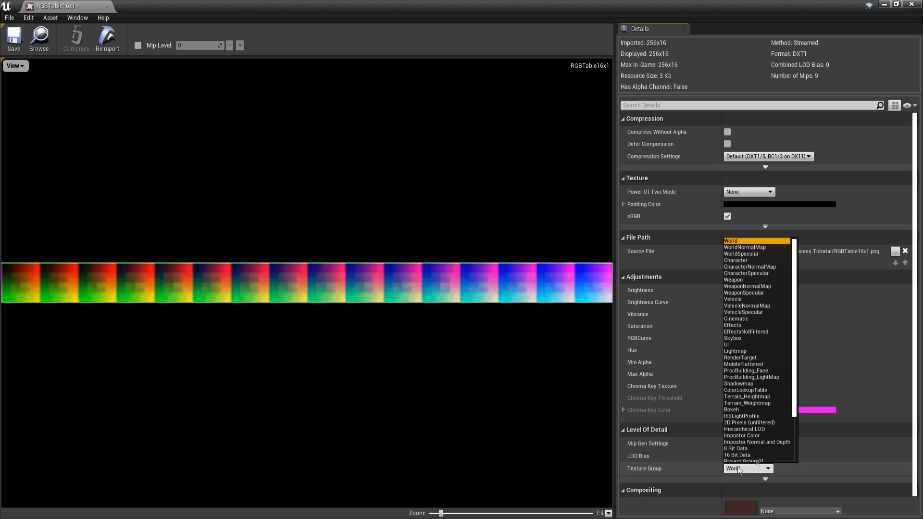
{"action": "left_click", "coordinate": [745, 391]}
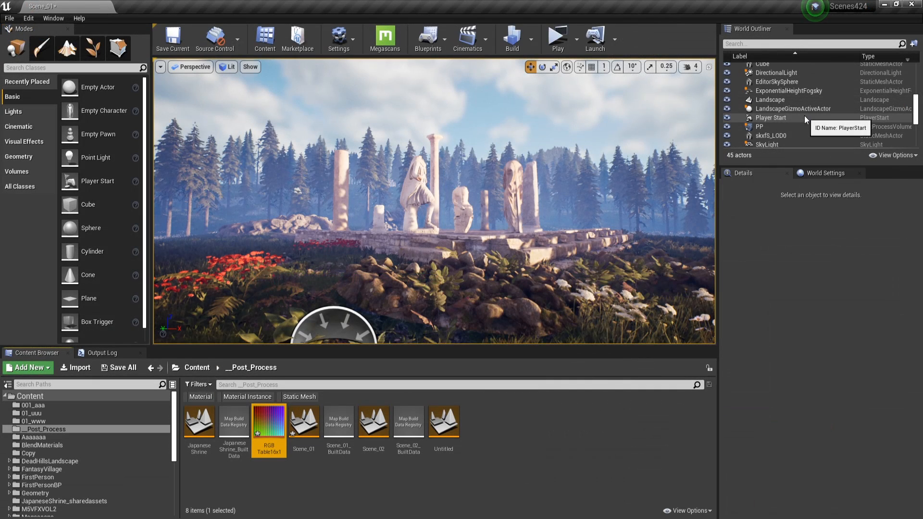
On the PP volume enable Color Grading LUT with RGBTable16x1 at about 0.8 intensity
{"action": "left_click", "coordinate": [760, 127]}
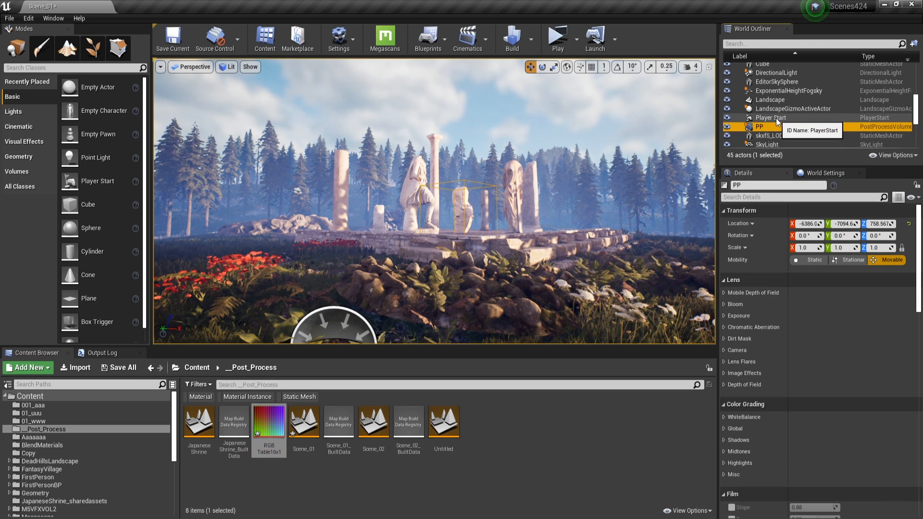
{"action": "scroll", "scroll_direction": "down", "scroll_amount": 3}
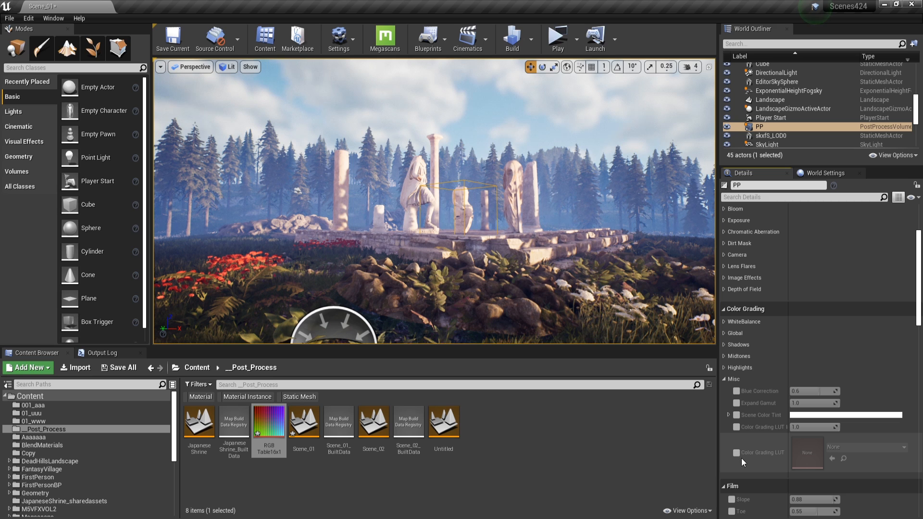
{"action": "left_click", "coordinate": [737, 452]}
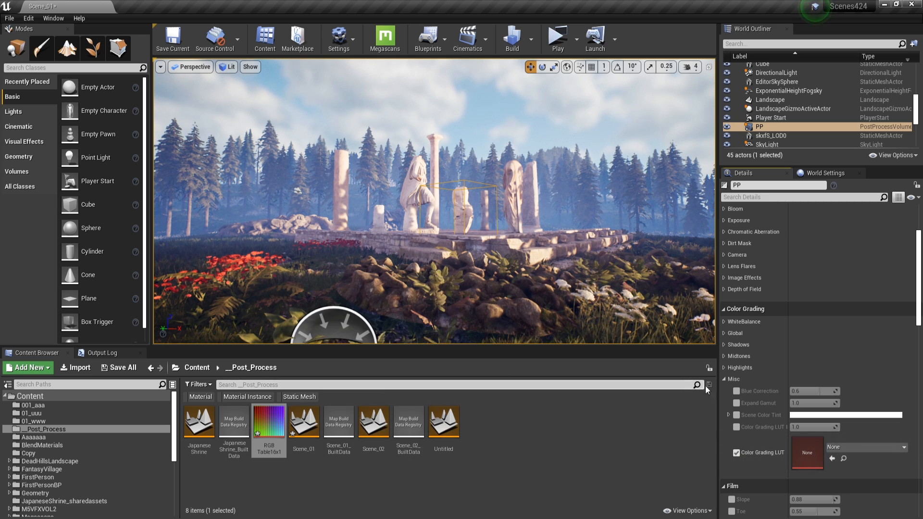
{"action": "left_click", "coordinate": [833, 457]}
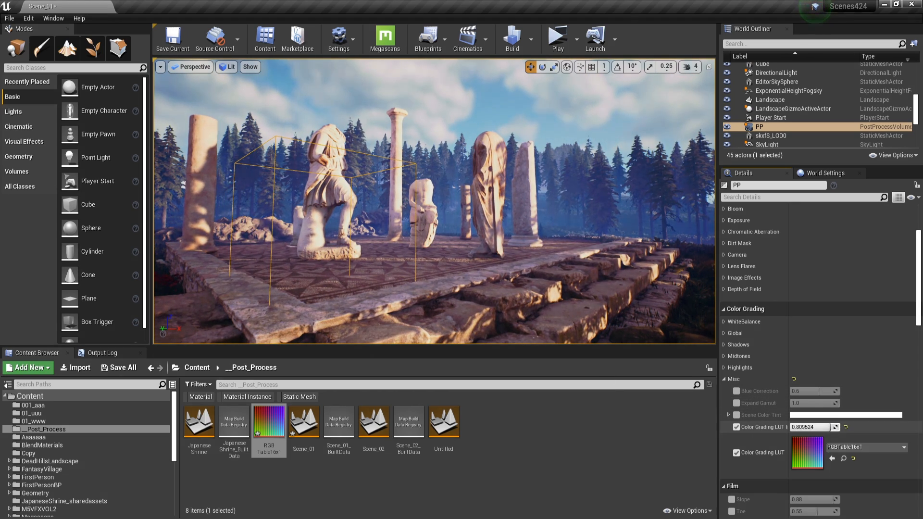
{"action": "left_click_drag", "start_coordinate": [801, 427], "coordinate": [830, 427]}
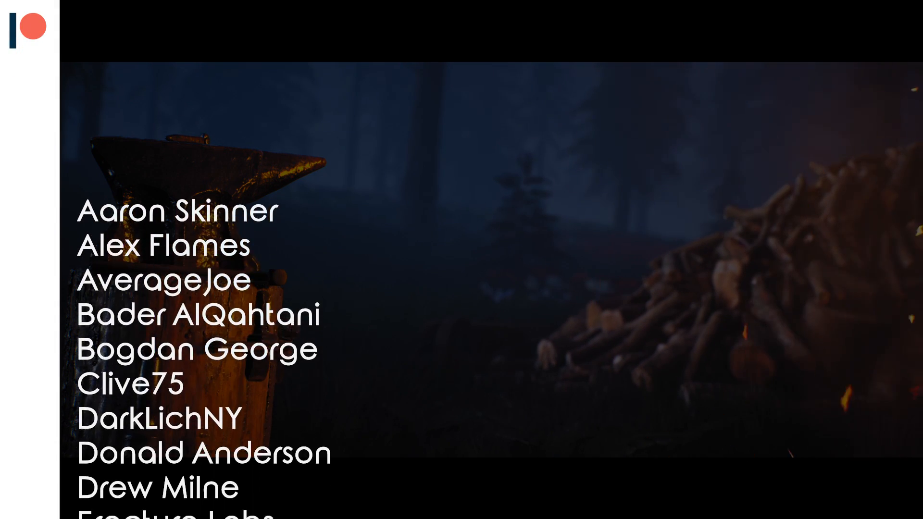
{"action": "scroll", "scroll_direction": "down", "scroll_amount": 3}
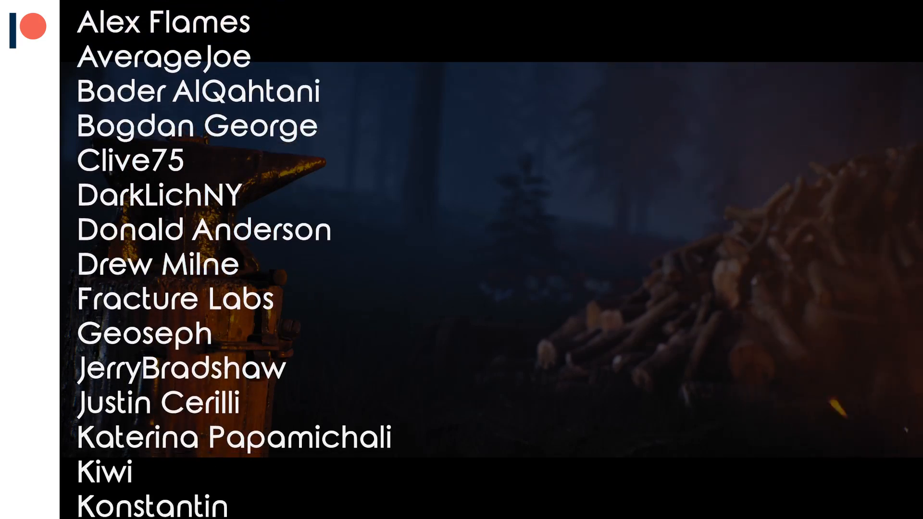
{"action": "scroll", "scroll_direction": "down", "scroll_amount": 3}
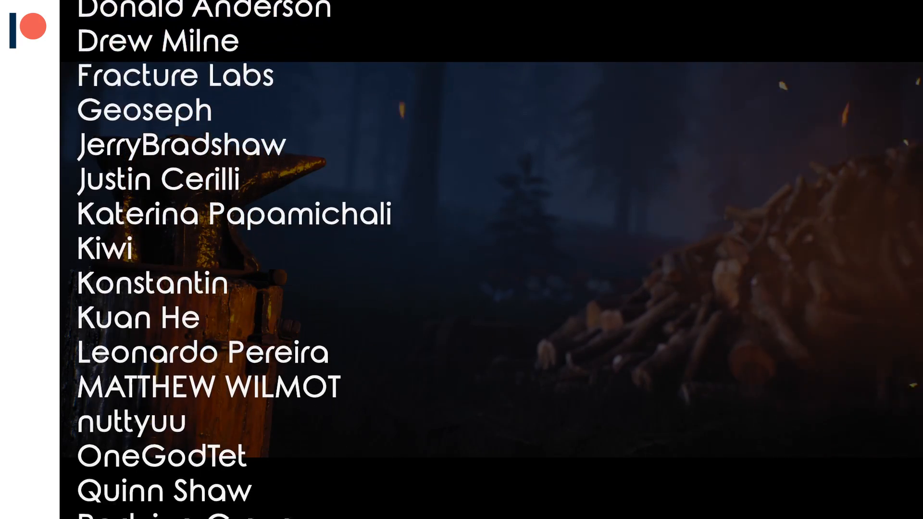
{"action": "scroll", "scroll_direction": "down", "scroll_amount": 3}
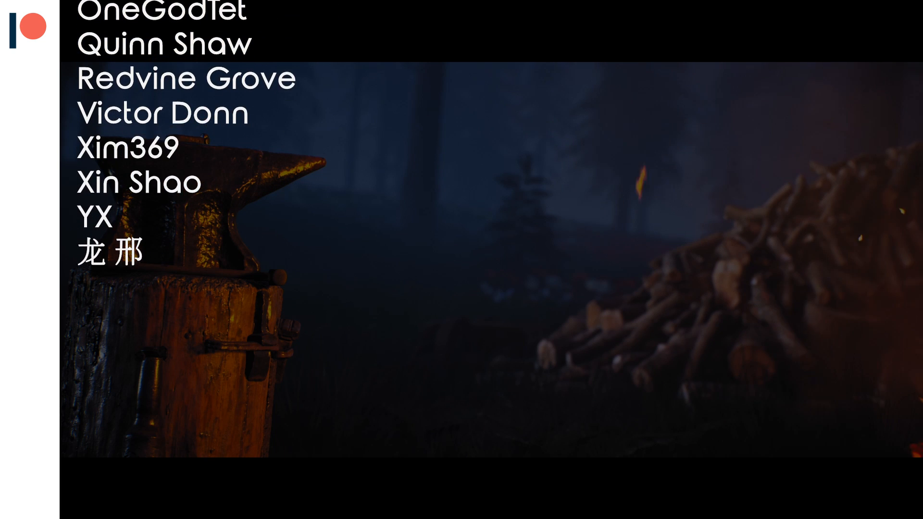
{"action": "scroll", "scroll_direction": "down", "scroll_amount": 3}
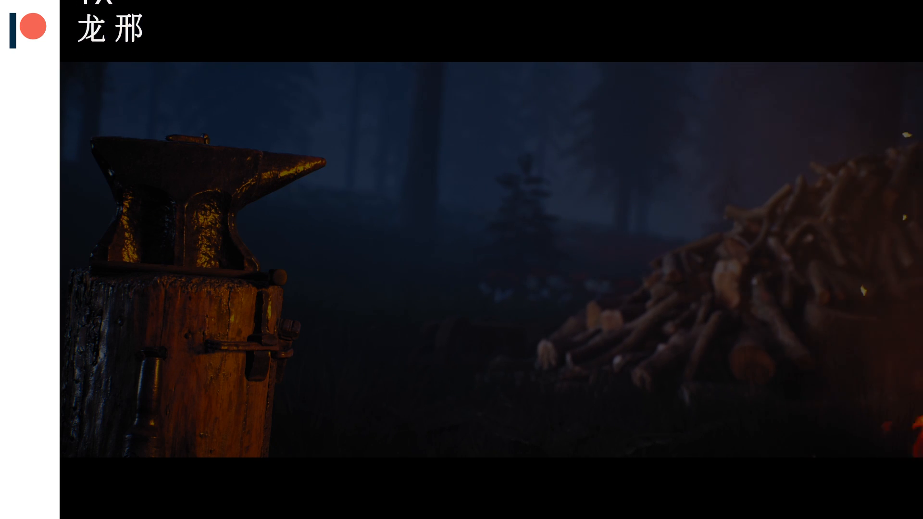